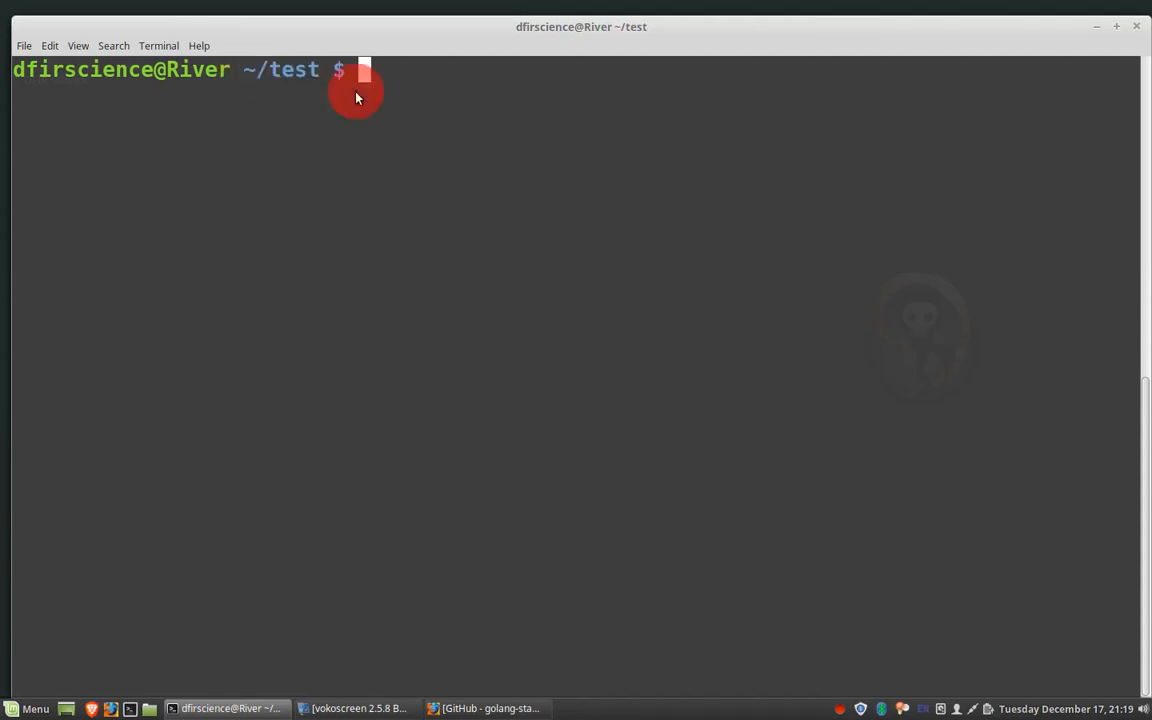
# Step: List the test folder's contents with ls, showing it is empty
pyautogui.write('ls')
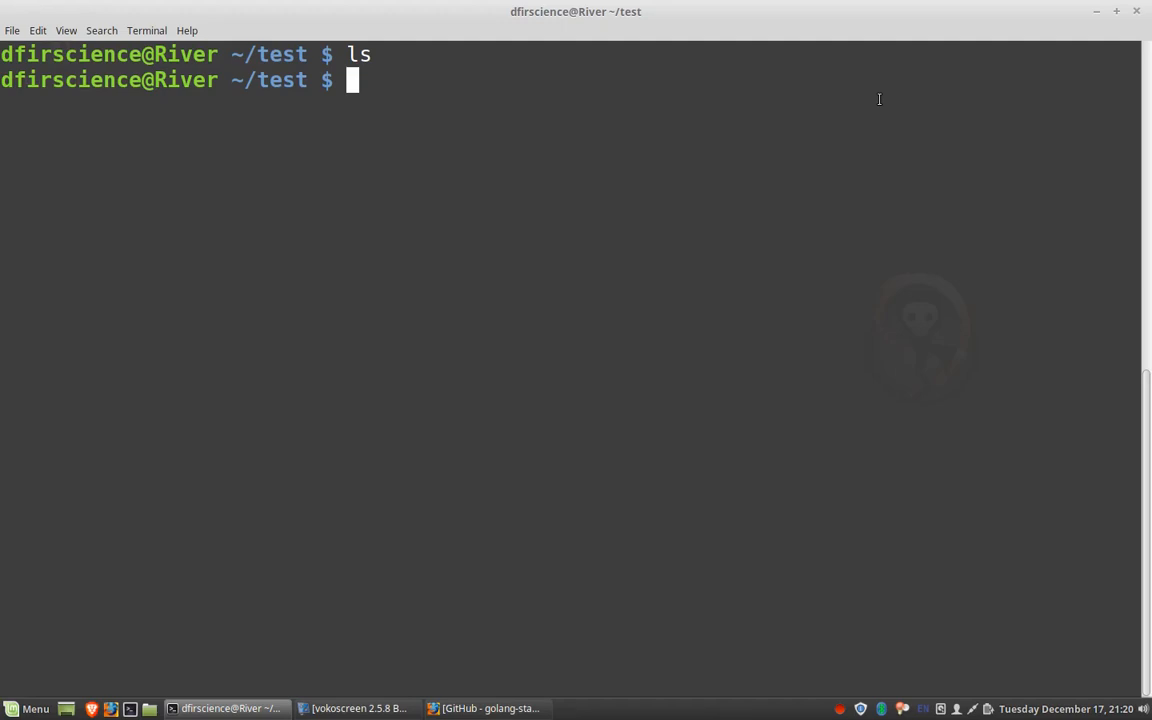
# Step: Launch nano on a new file named test.go from the test folder
pyautogui.write('na')
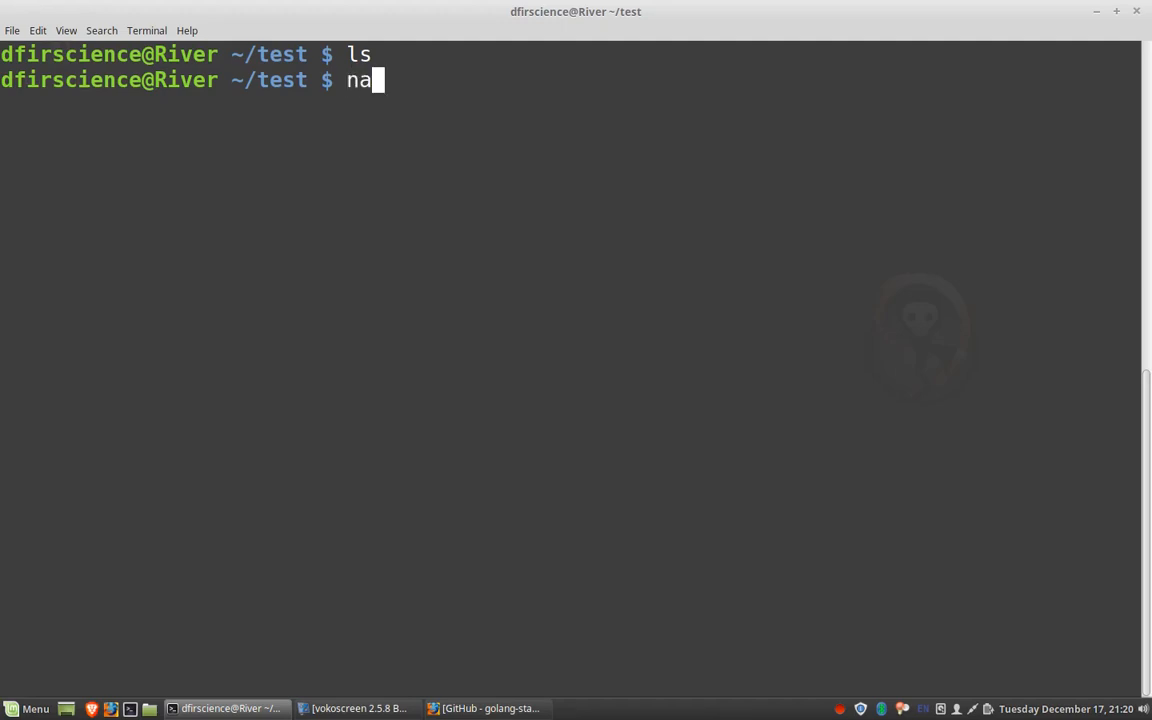
pyautogui.write('no')
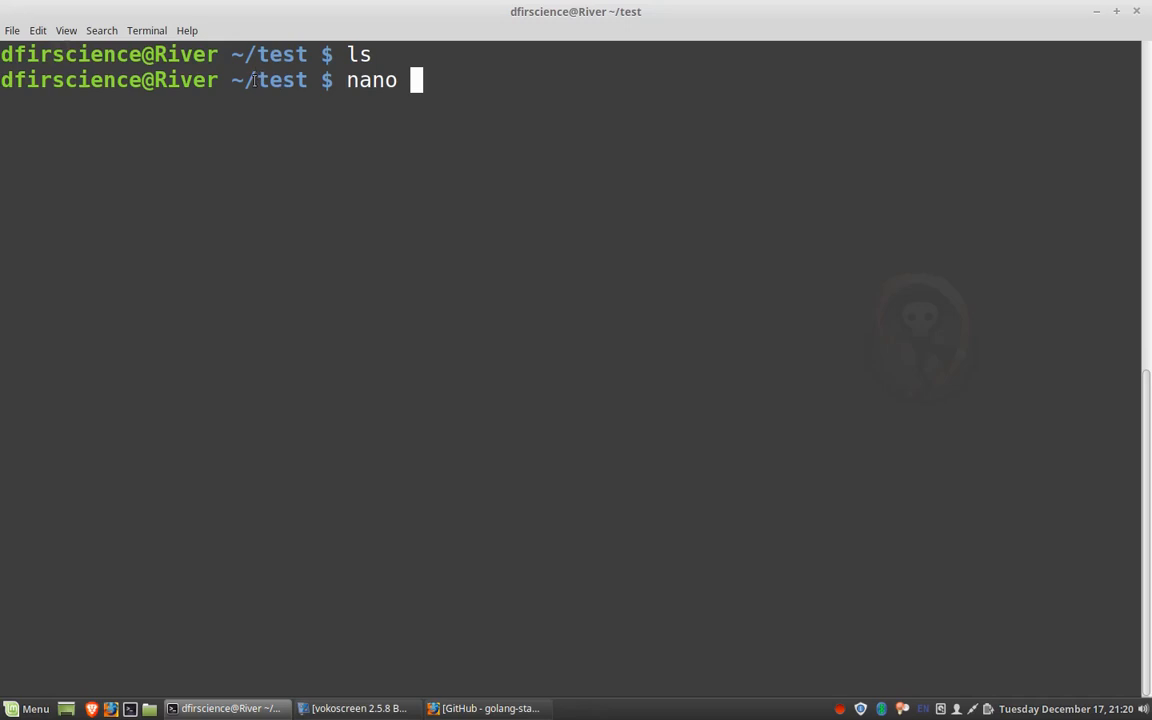
pyautogui.doubleClick(281, 80)
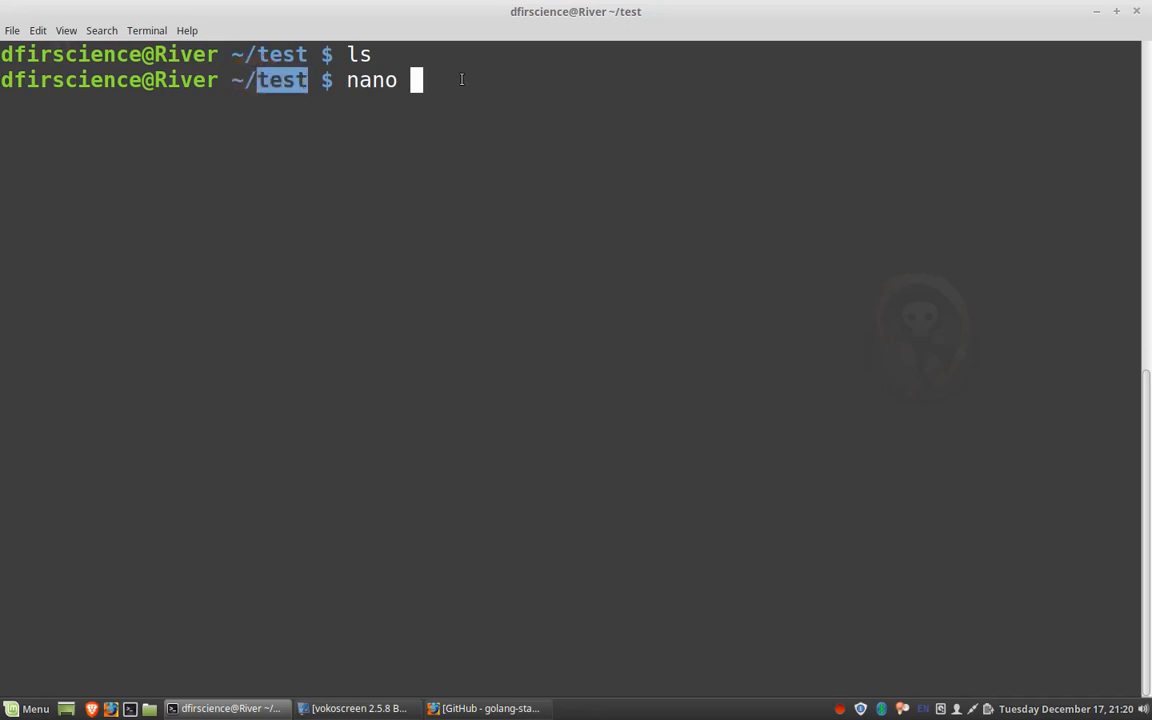
pyautogui.moveTo(575, 124)
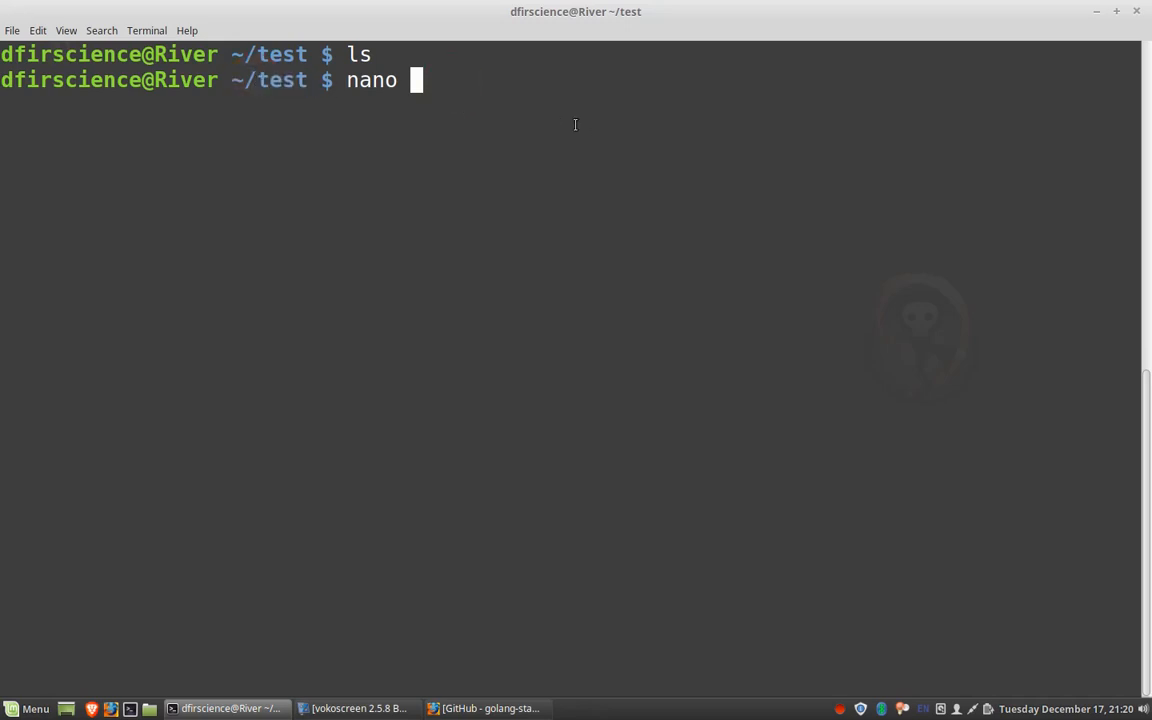
pyautogui.write('te')
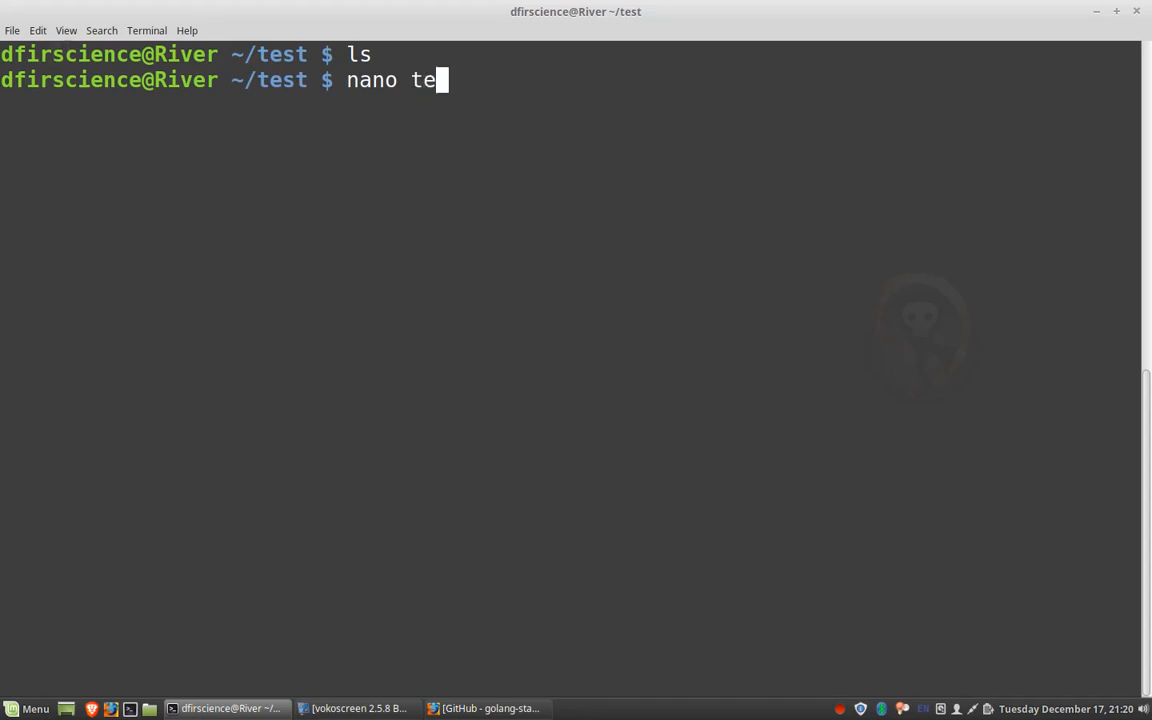
pyautogui.write('st.go')
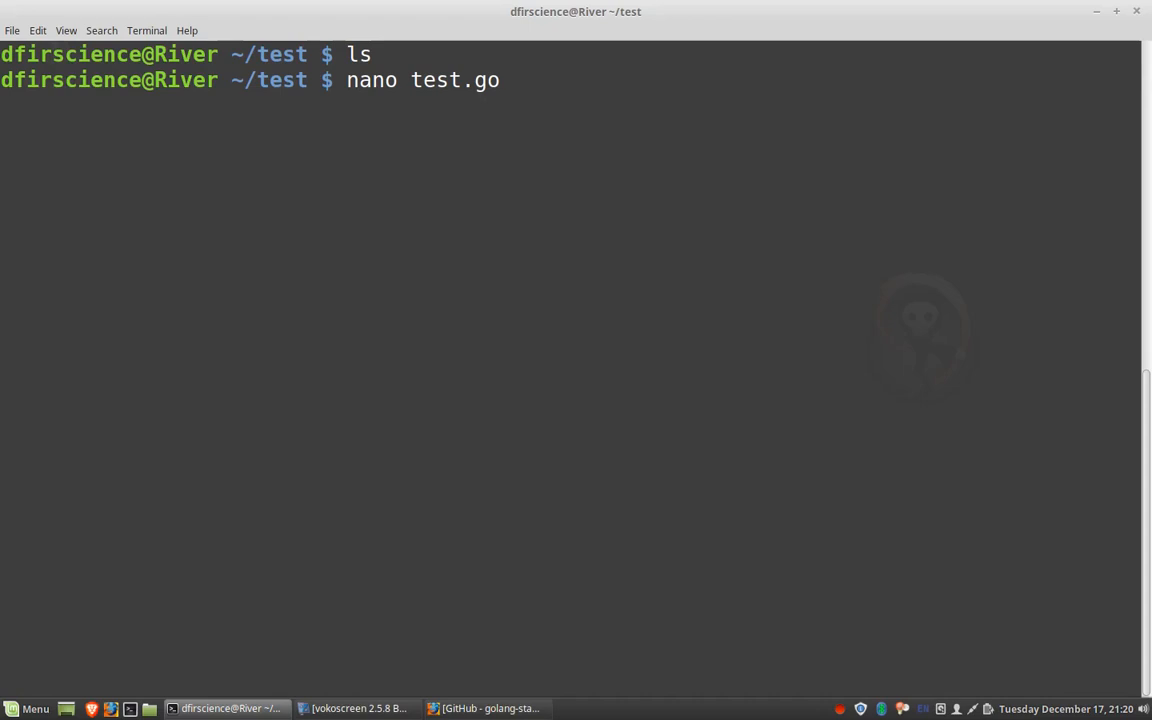
pyautogui.press('Return')
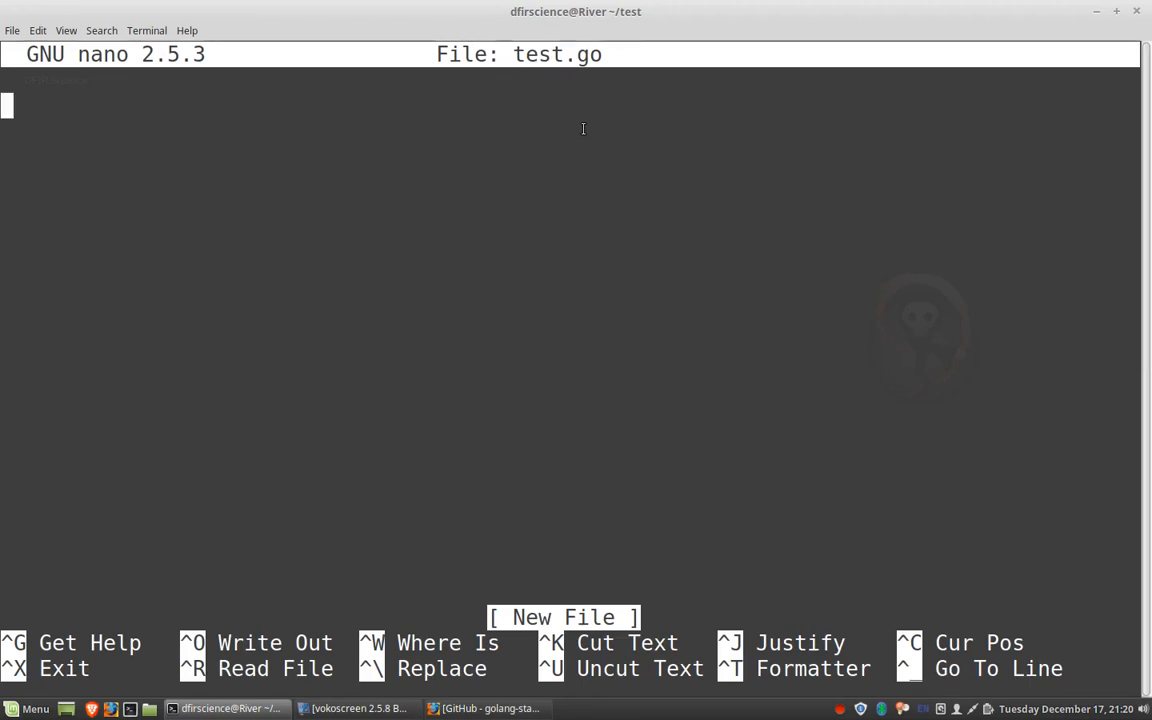
# Step: Write 'package main' as the first line of test.go, briefly trying http instead
pyautogui.write('p')
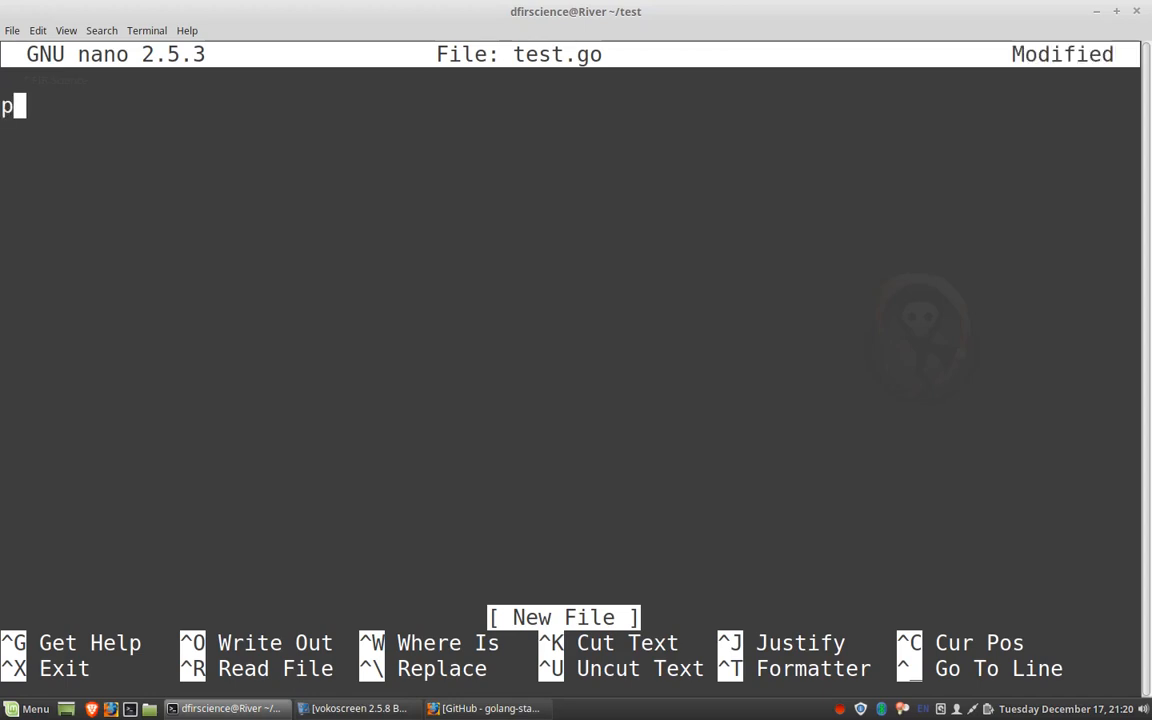
pyautogui.write('ackage')
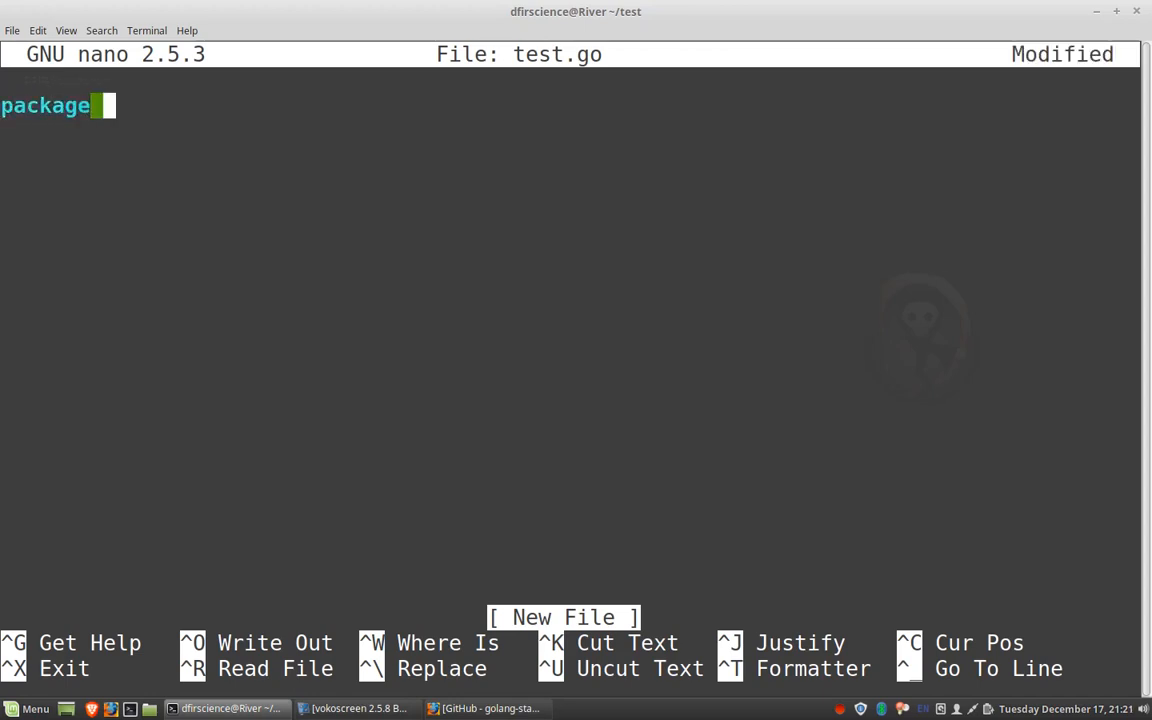
pyautogui.write('m')
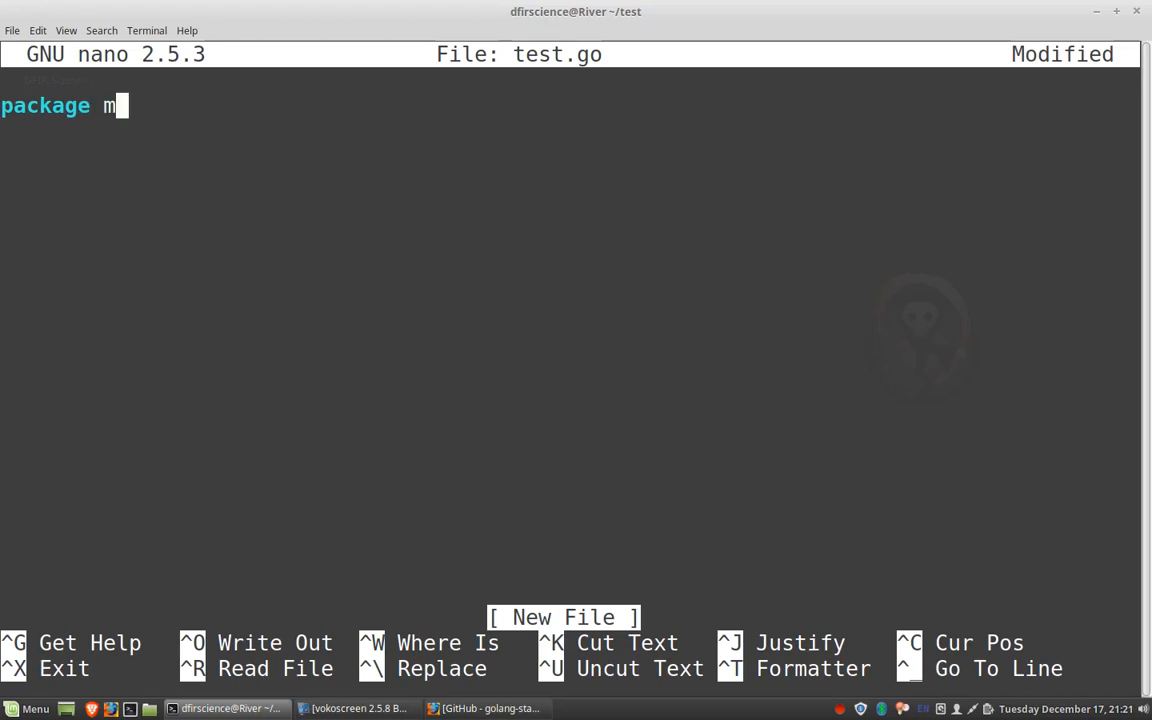
pyautogui.write('ain')
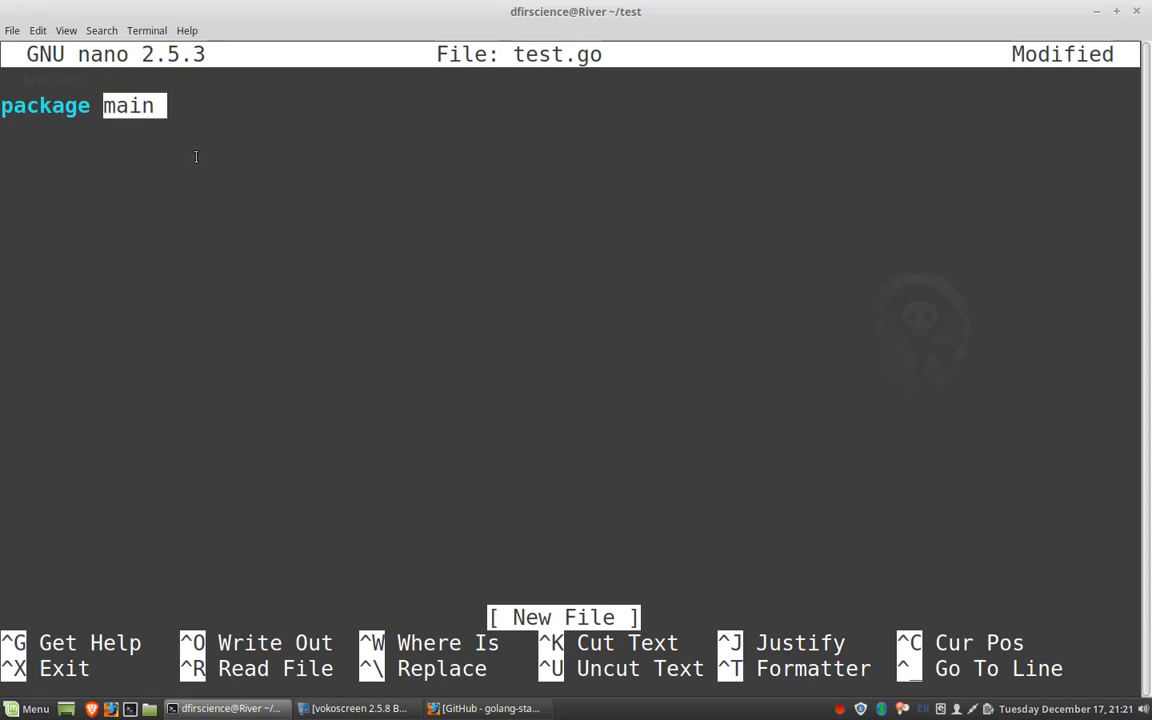
pyautogui.moveTo(329, 201)
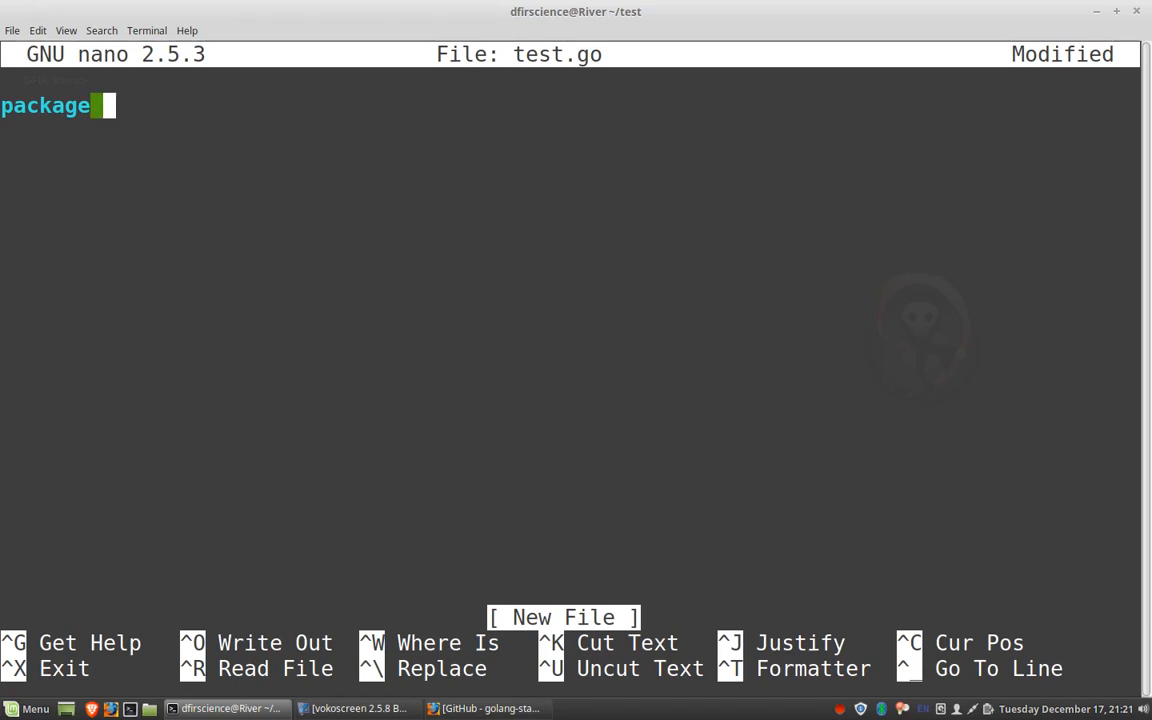
pyautogui.write('http')
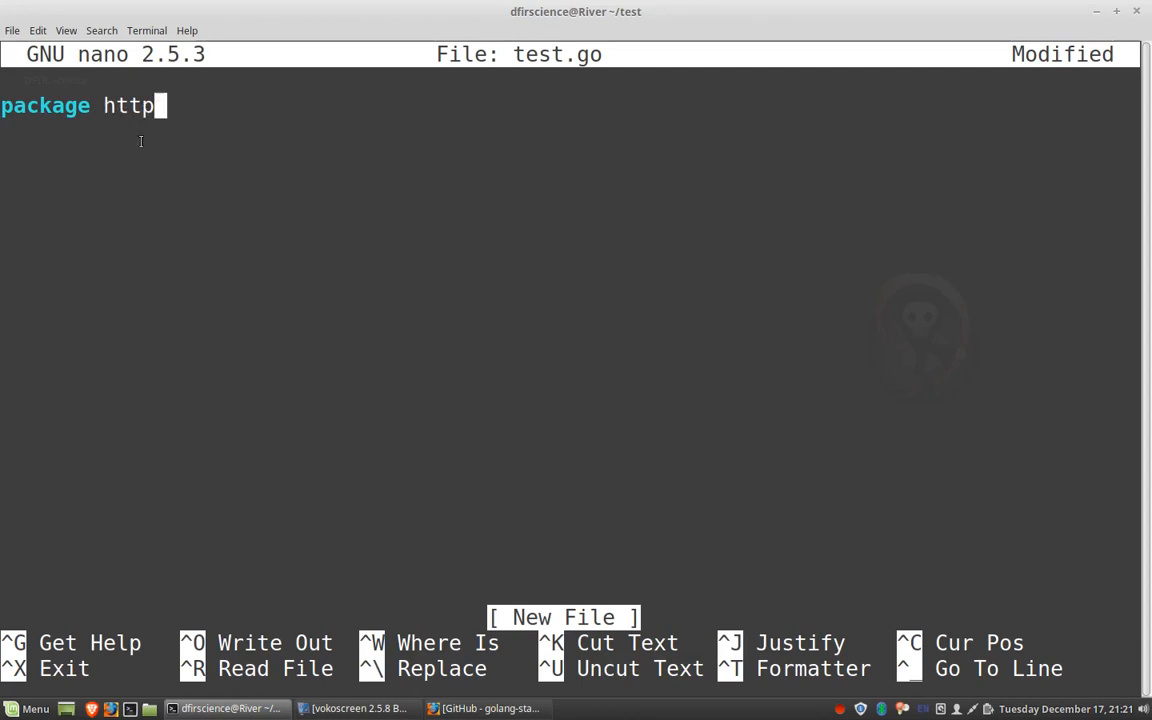
pyautogui.moveTo(359, 271)
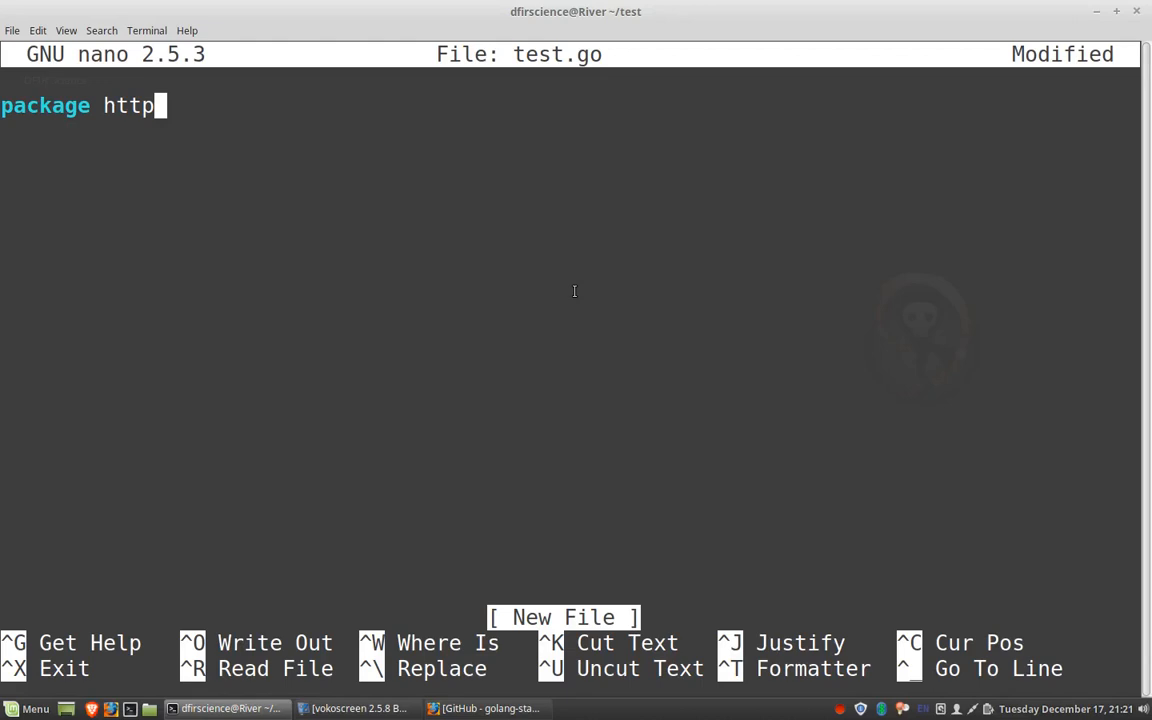
pyautogui.press('BackSpace')
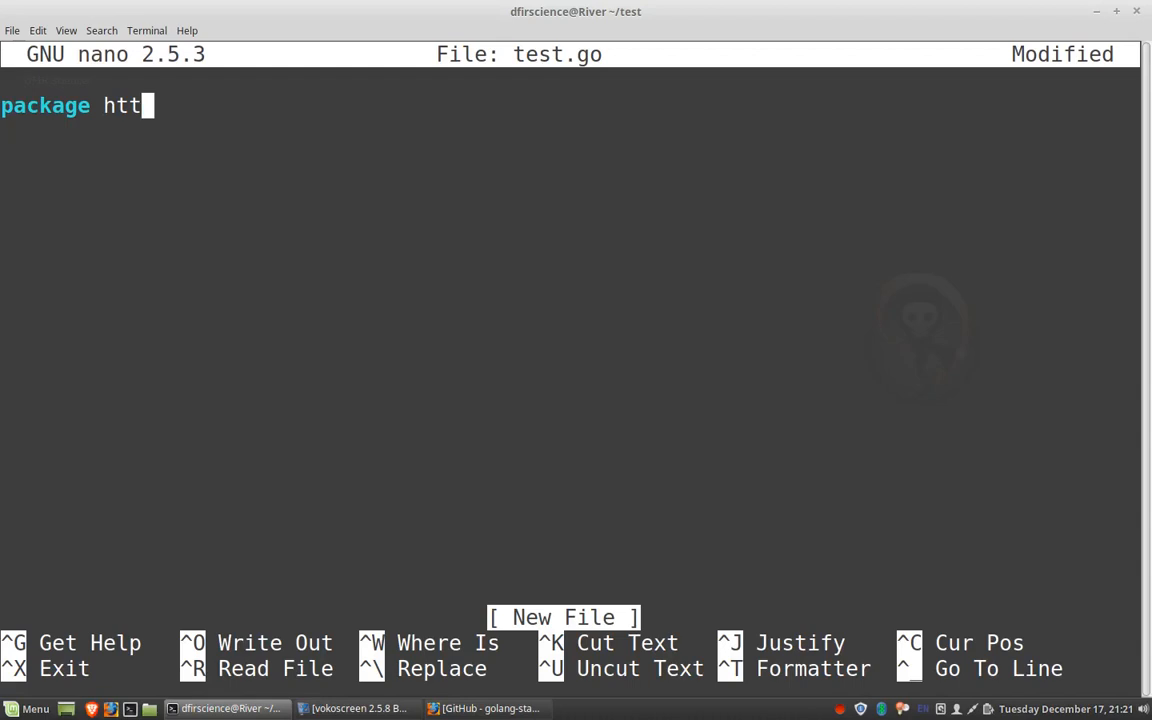
pyautogui.write('main')
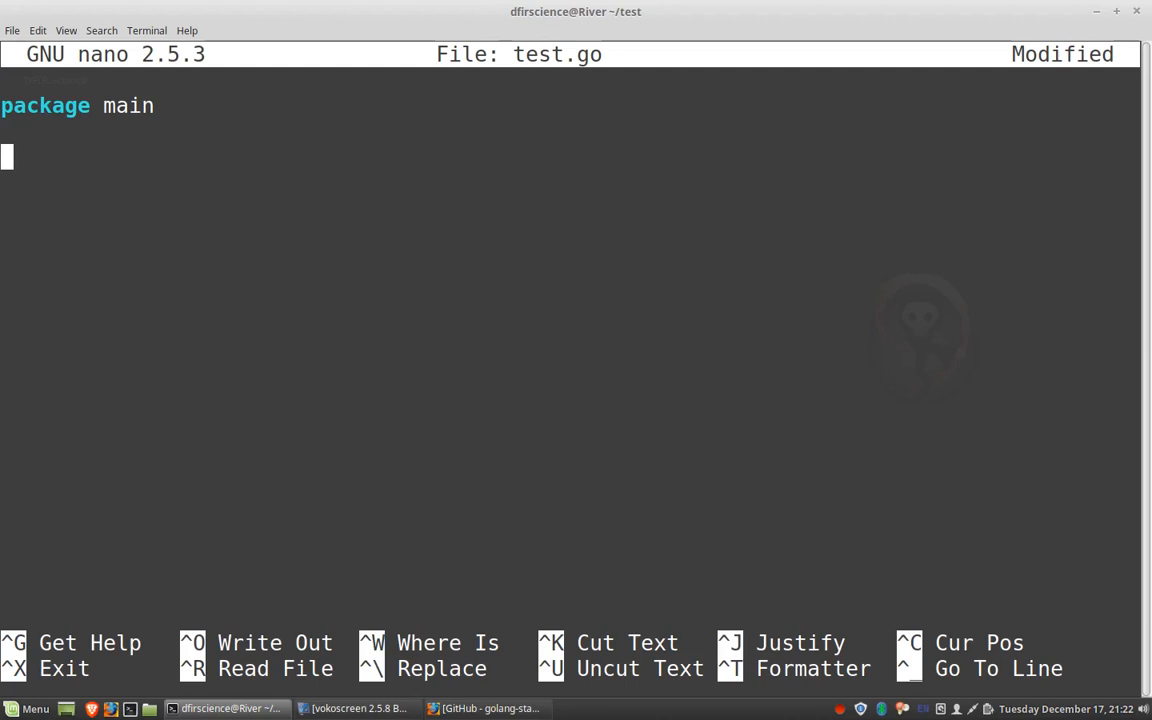
# Step: Add the line import "fmt" and highlight the fmt package name
pyautogui.write('import')
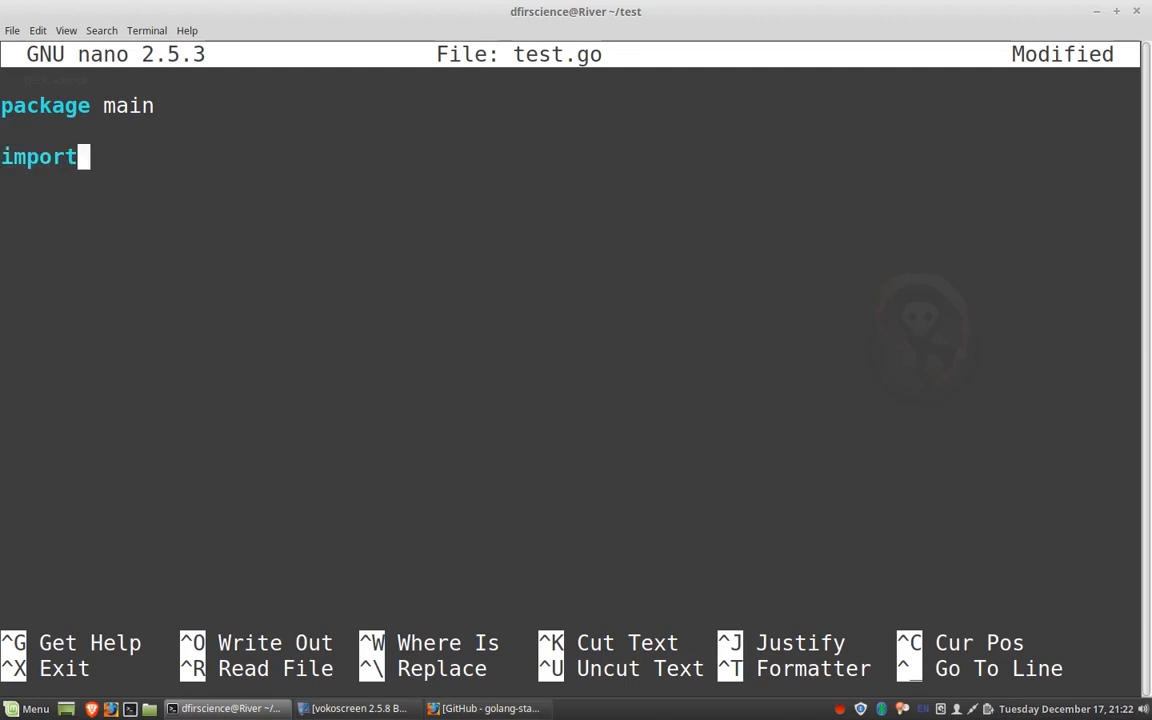
pyautogui.write('"fmt')
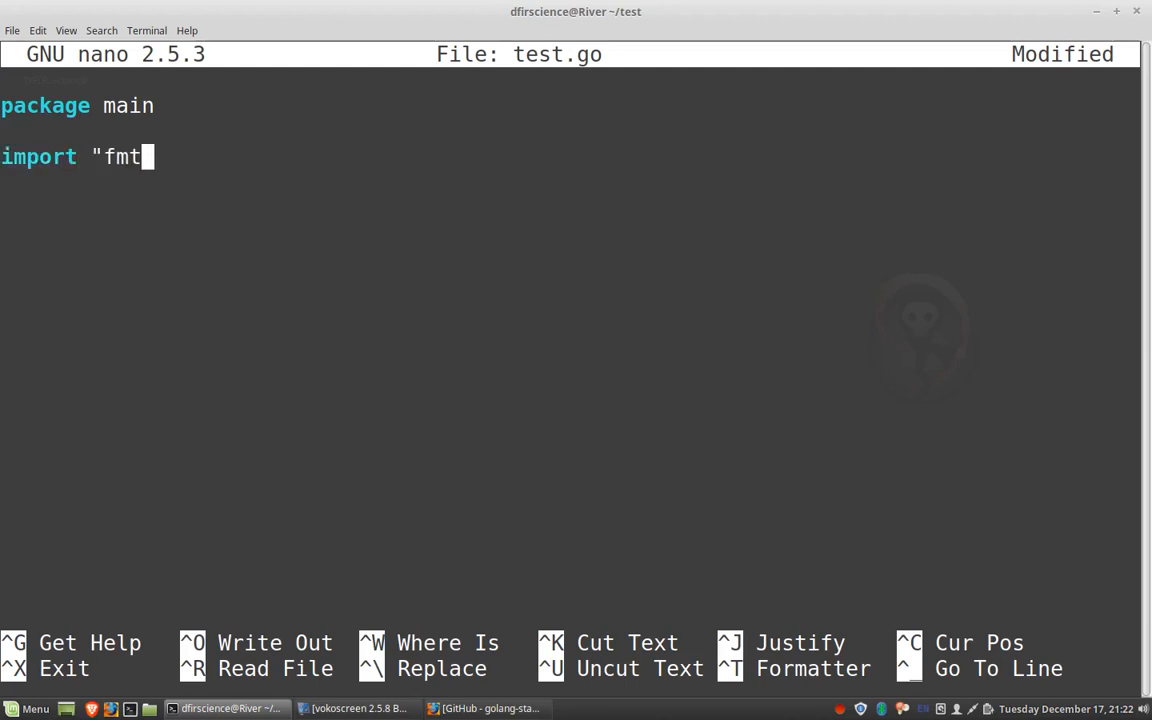
pyautogui.write('"')
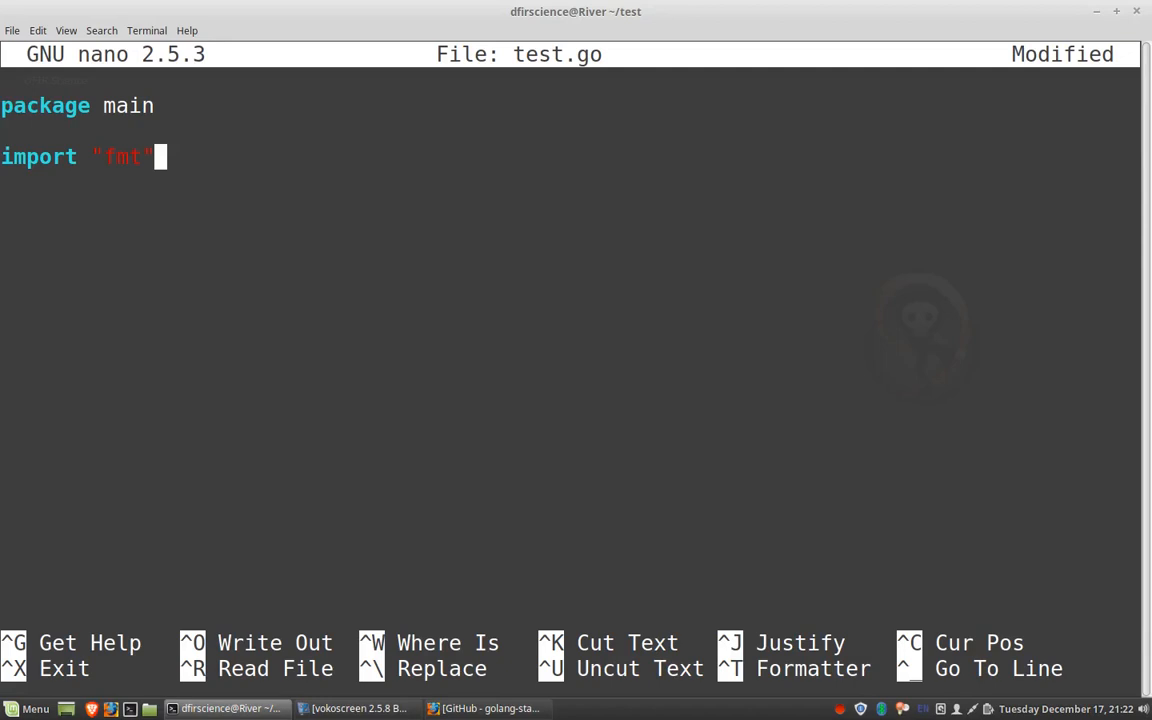
pyautogui.doubleClick(40, 157)
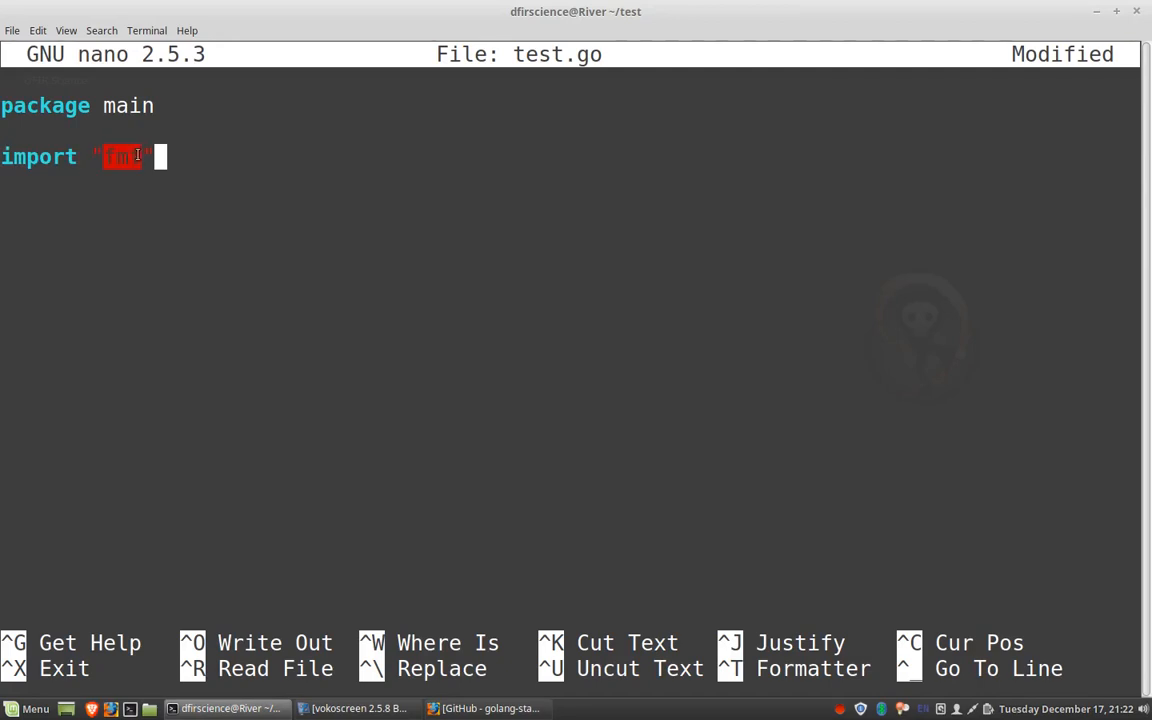
pyautogui.moveTo(333, 220)
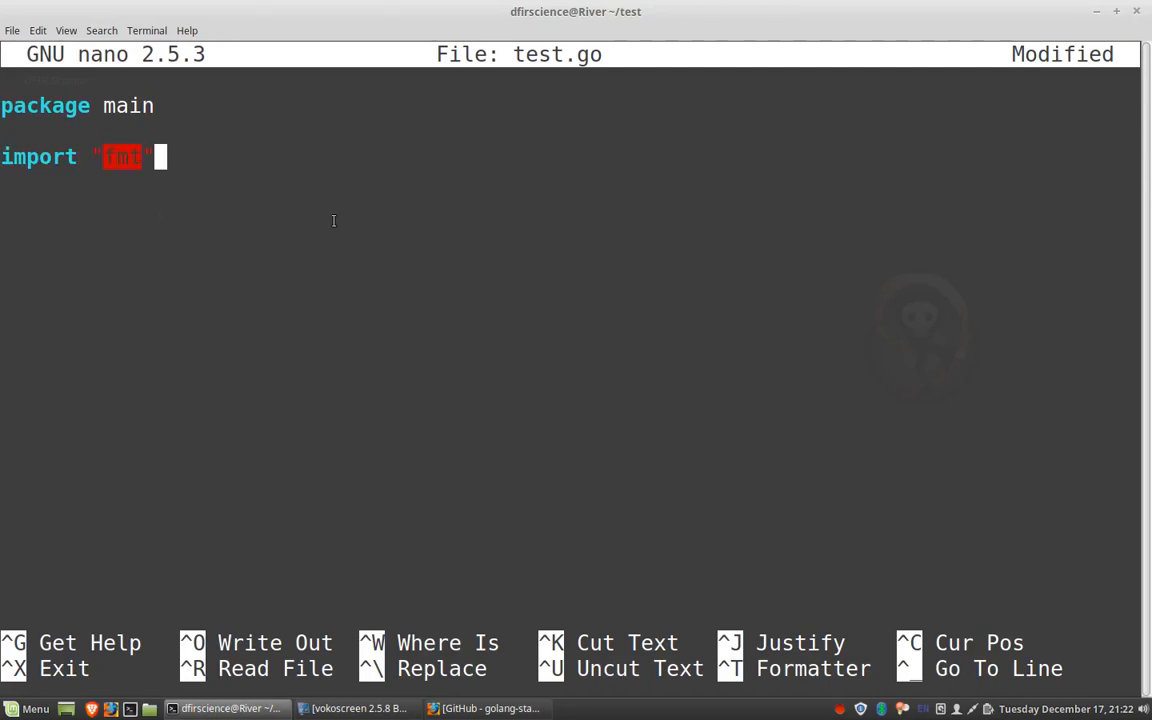
pyautogui.moveTo(330, 218)
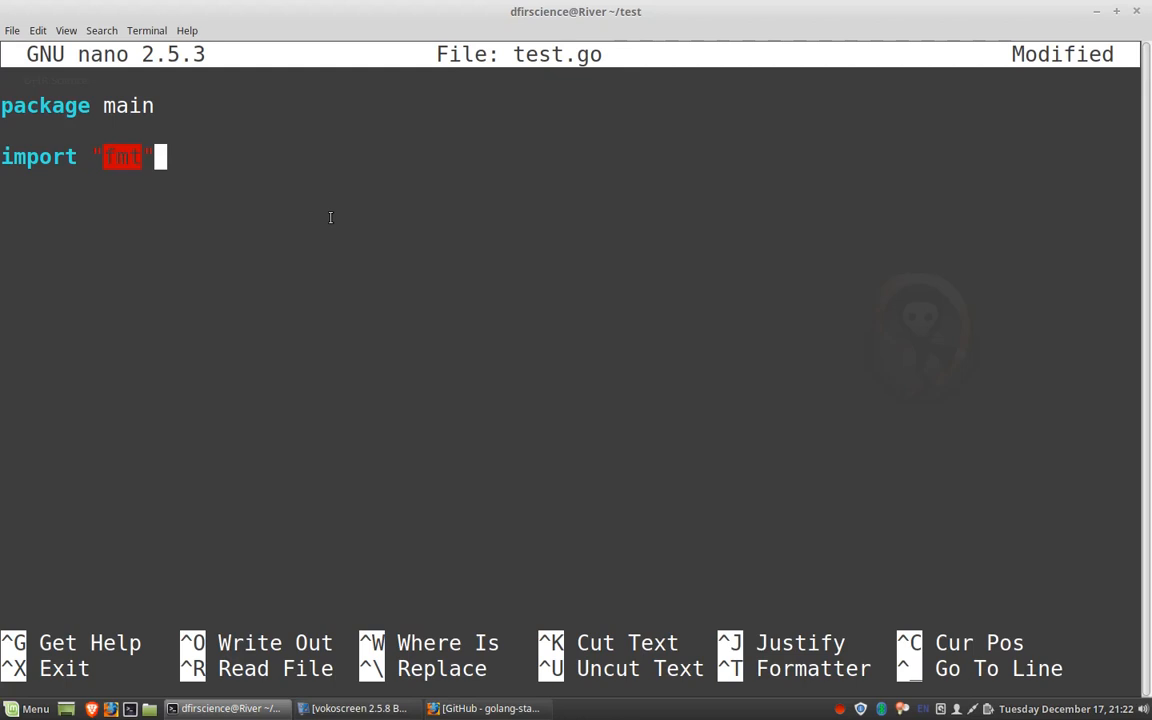
pyautogui.moveTo(292, 188)
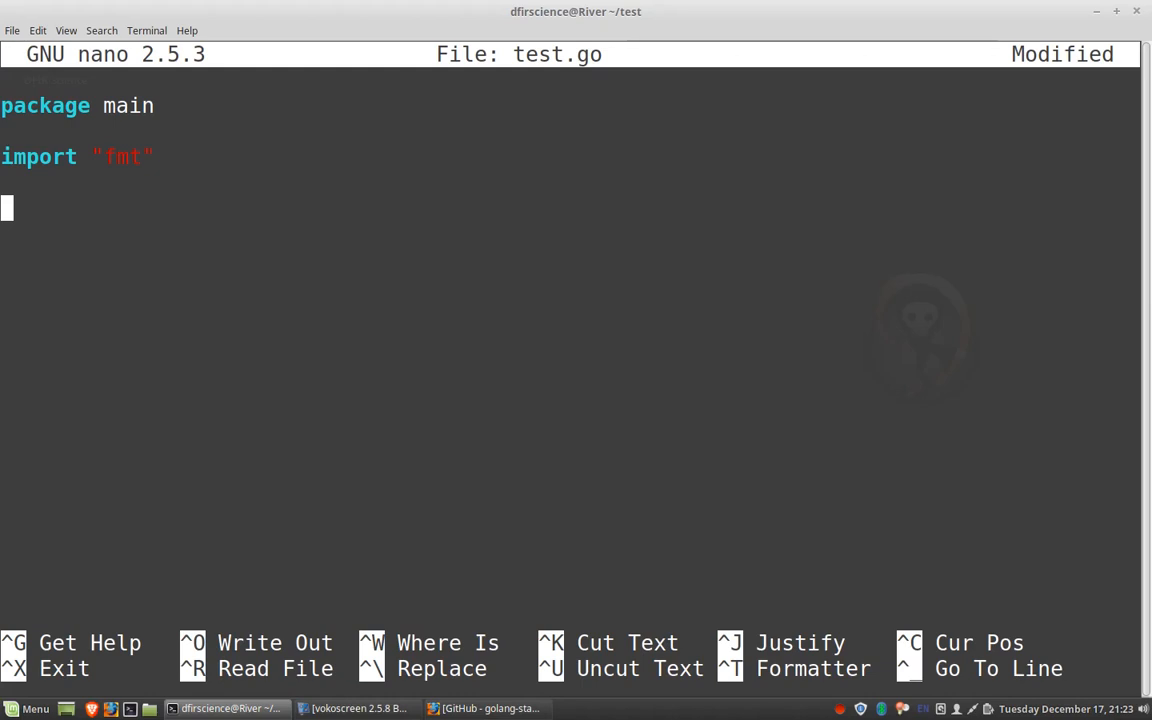
# Step: Write an empty main function, func main(){}, below the import
pyautogui.write('fun')
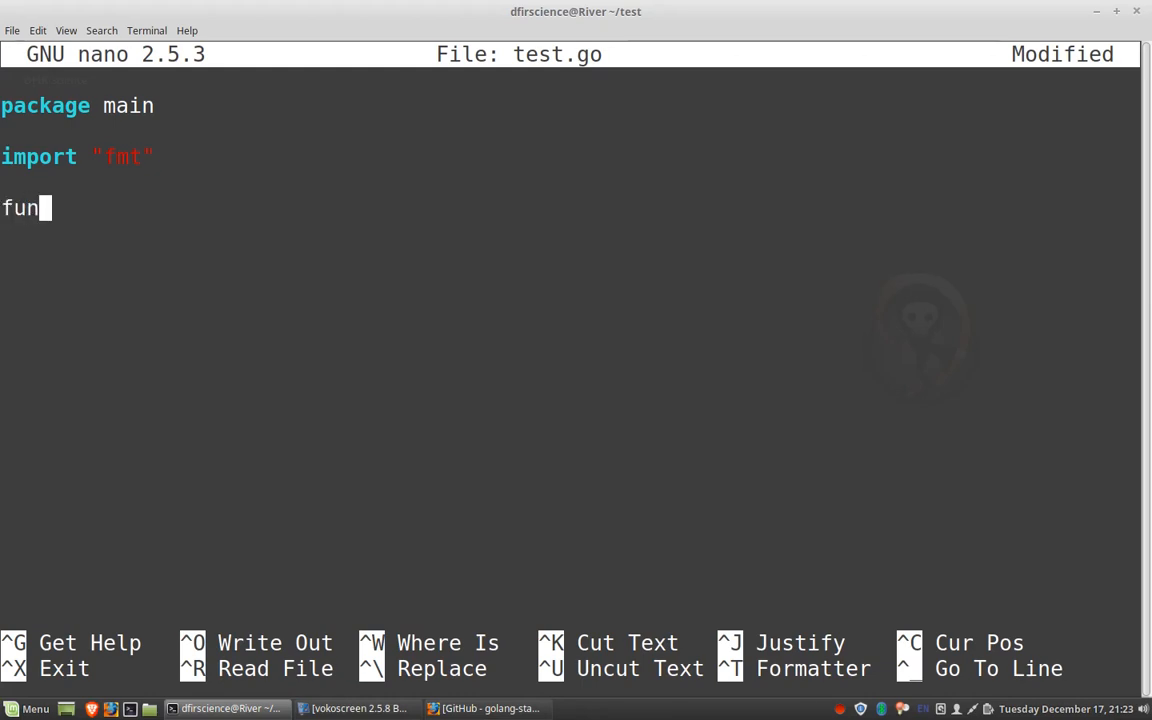
pyautogui.write('c')
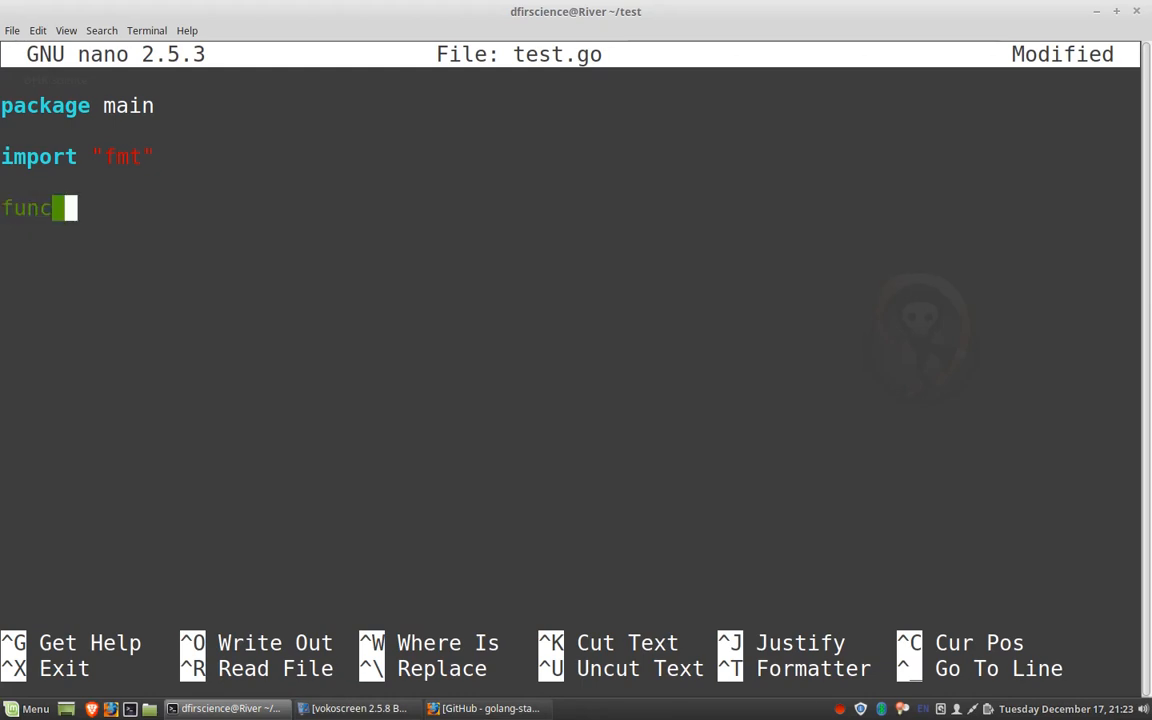
pyautogui.write('main()')
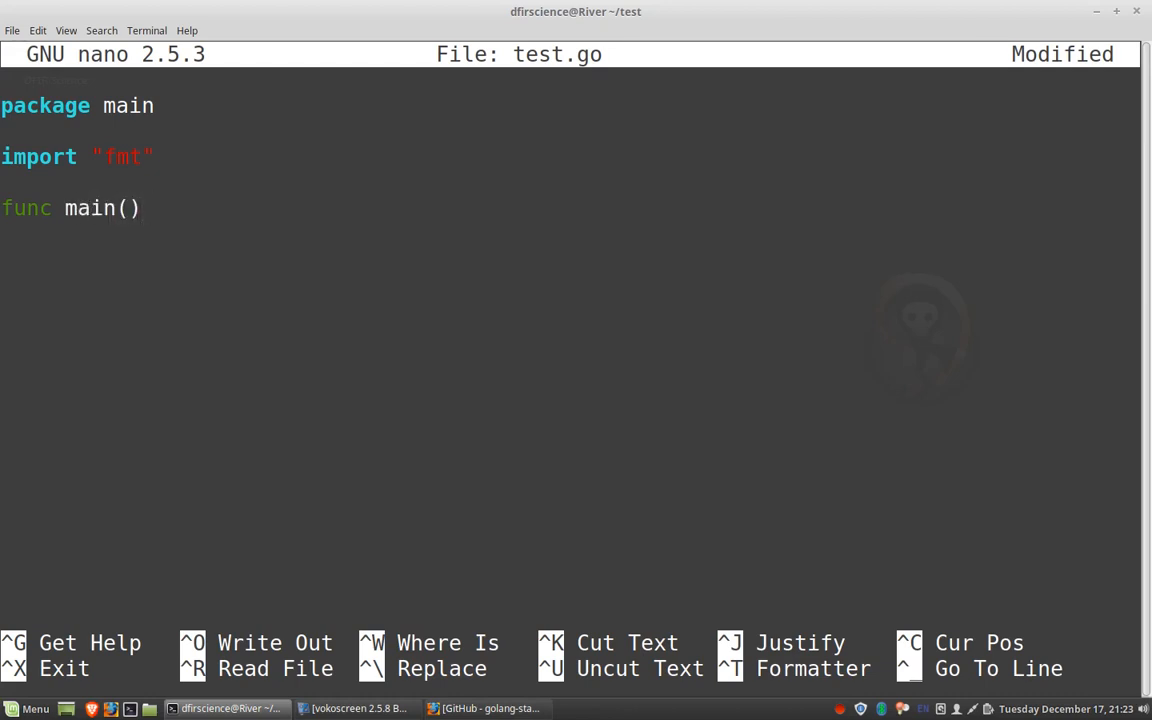
pyautogui.write('{')
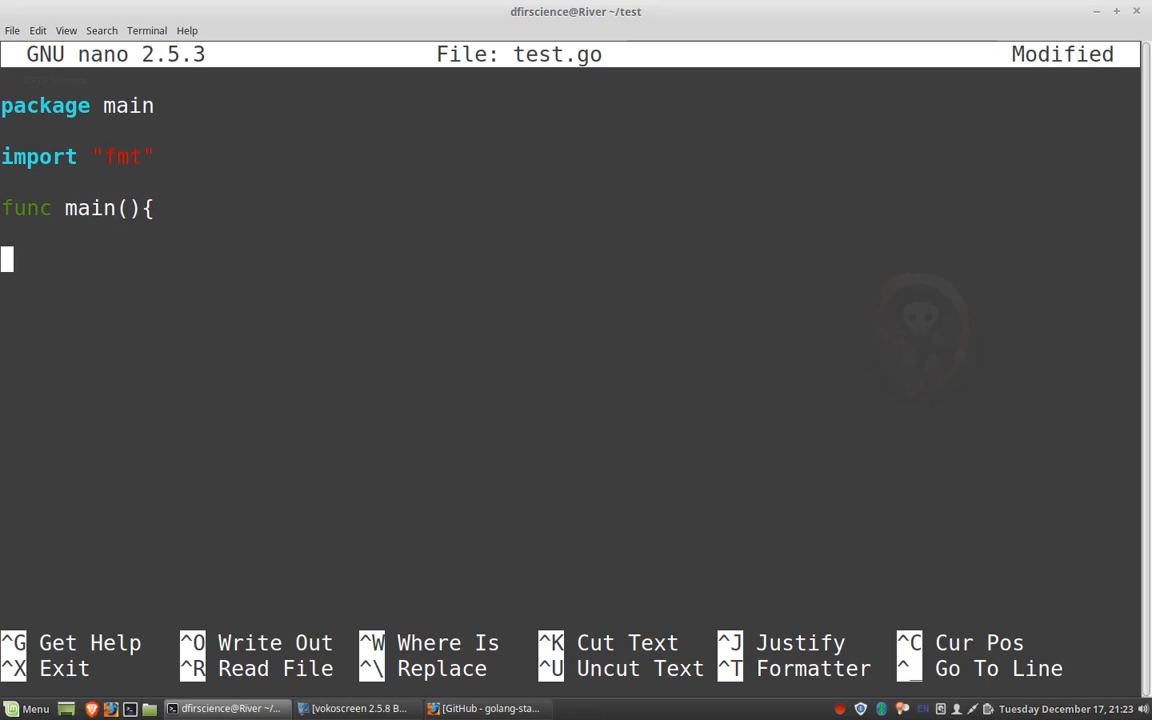
pyautogui.write('}')
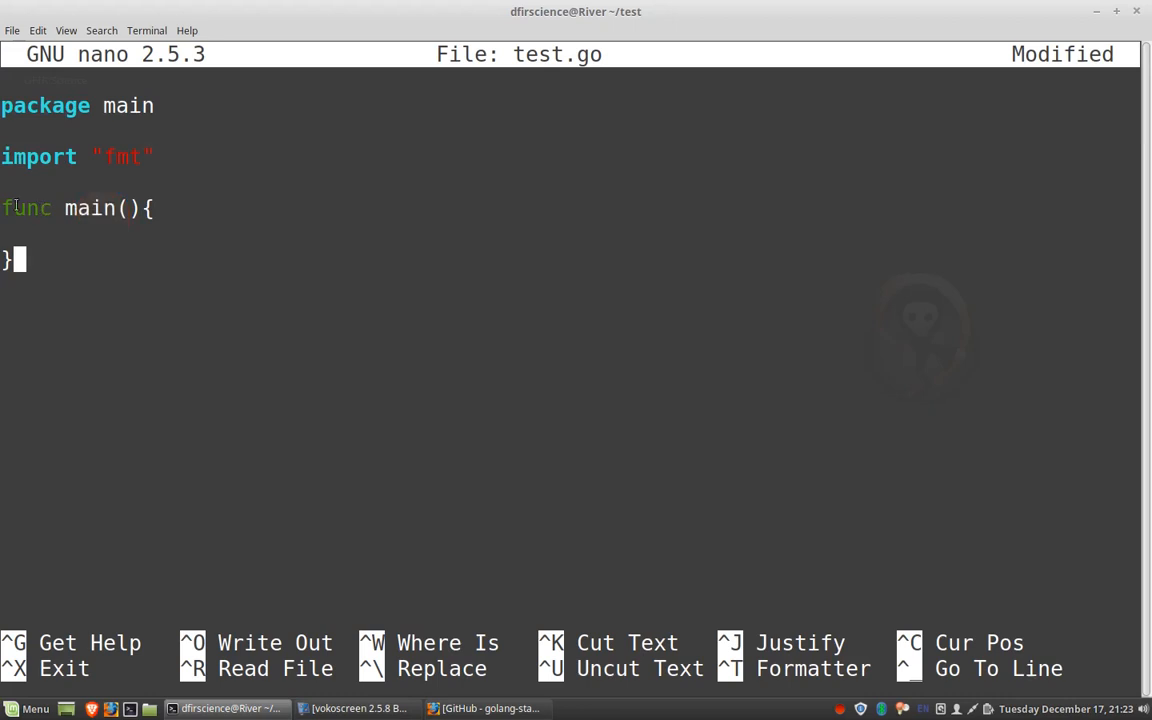
pyautogui.moveTo(152, 224)
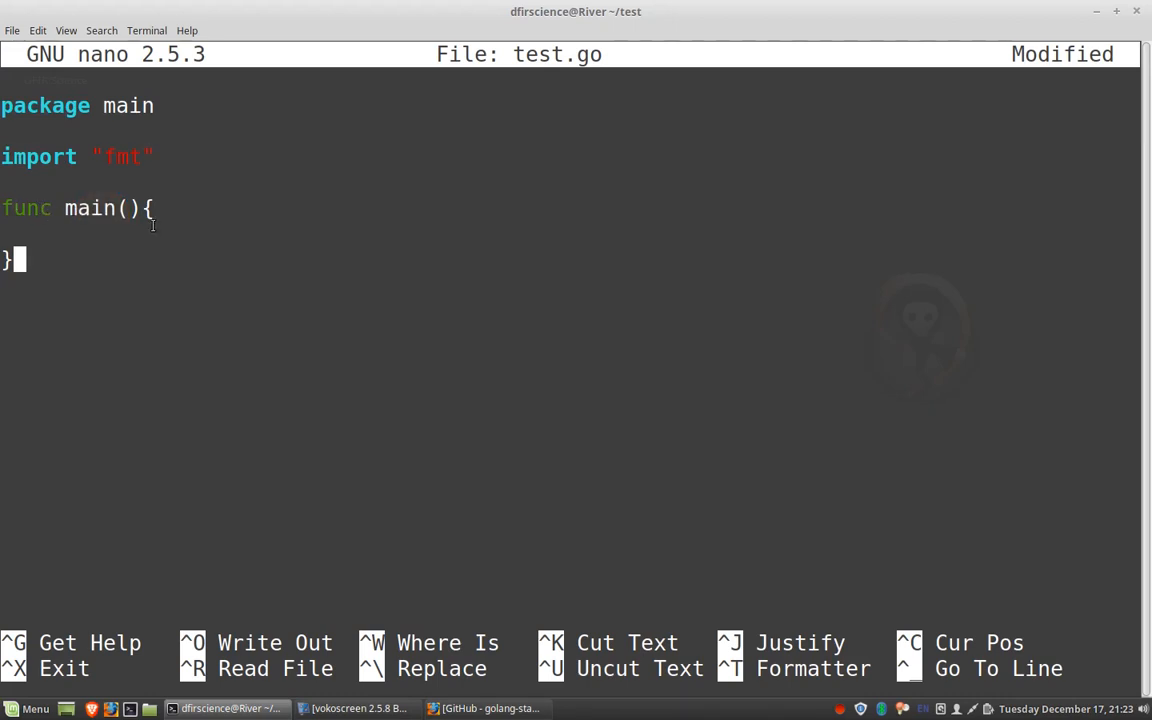
pyautogui.moveTo(147, 227)
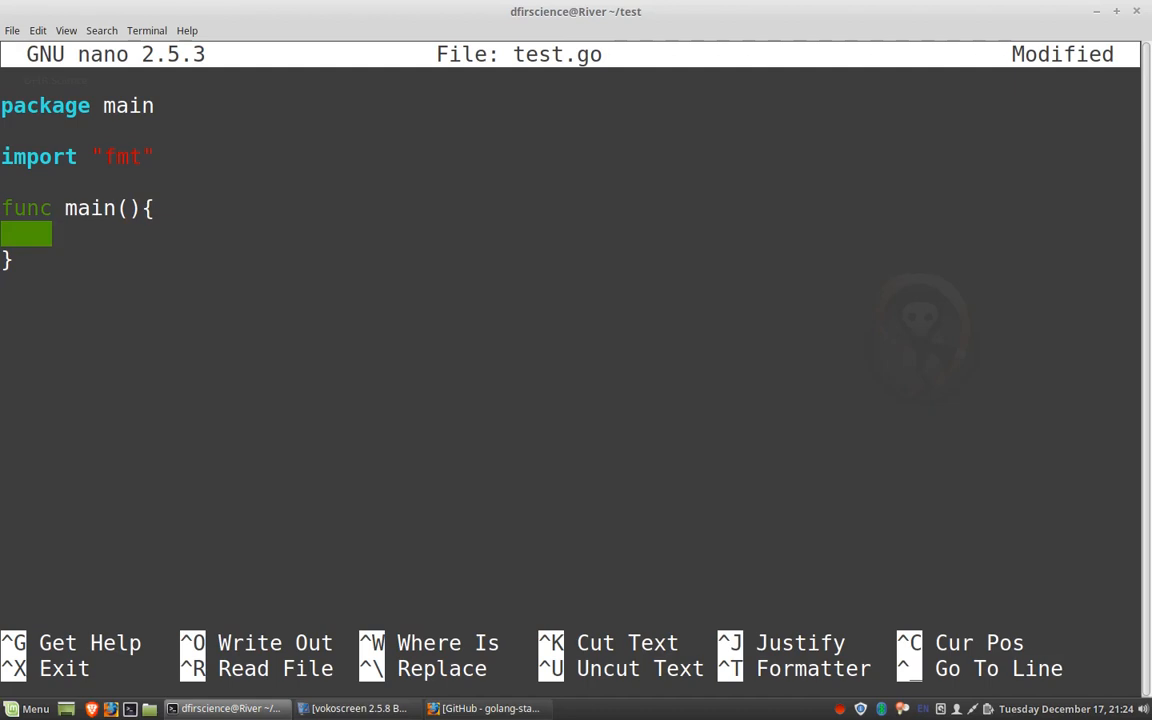
# Step: Add fmt.Println("Hello World! Digital forensics rocks!") inside main
pyautogui.write('fmt.')
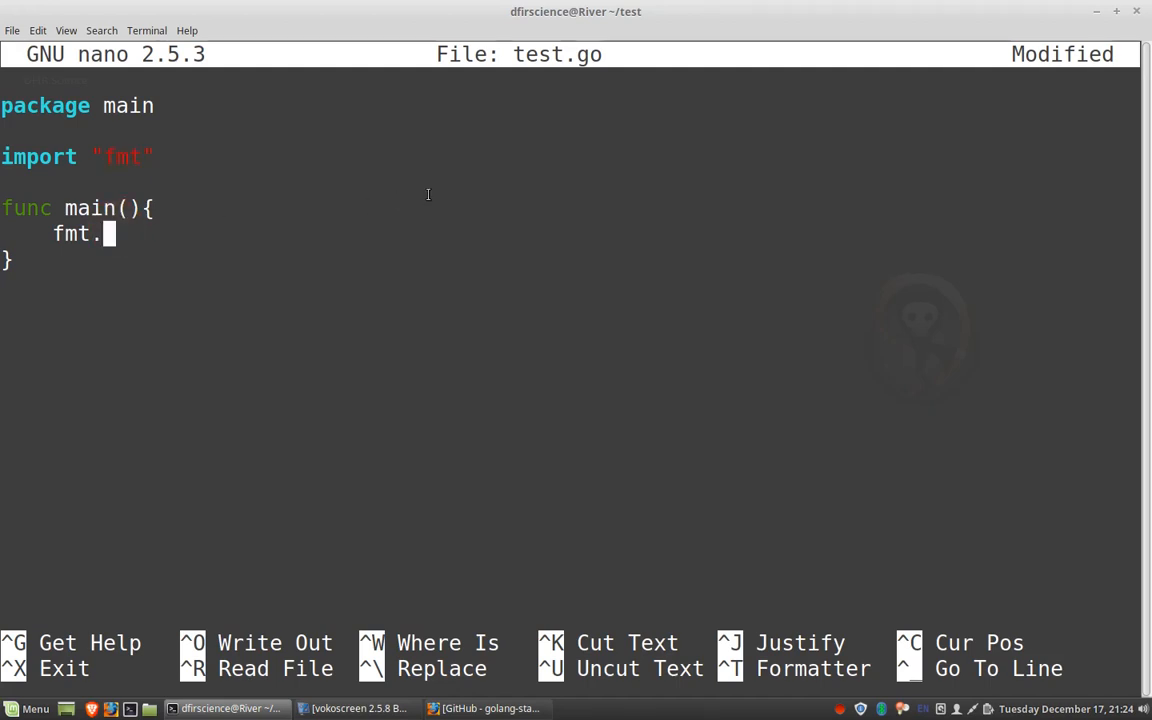
pyautogui.write('Printl')
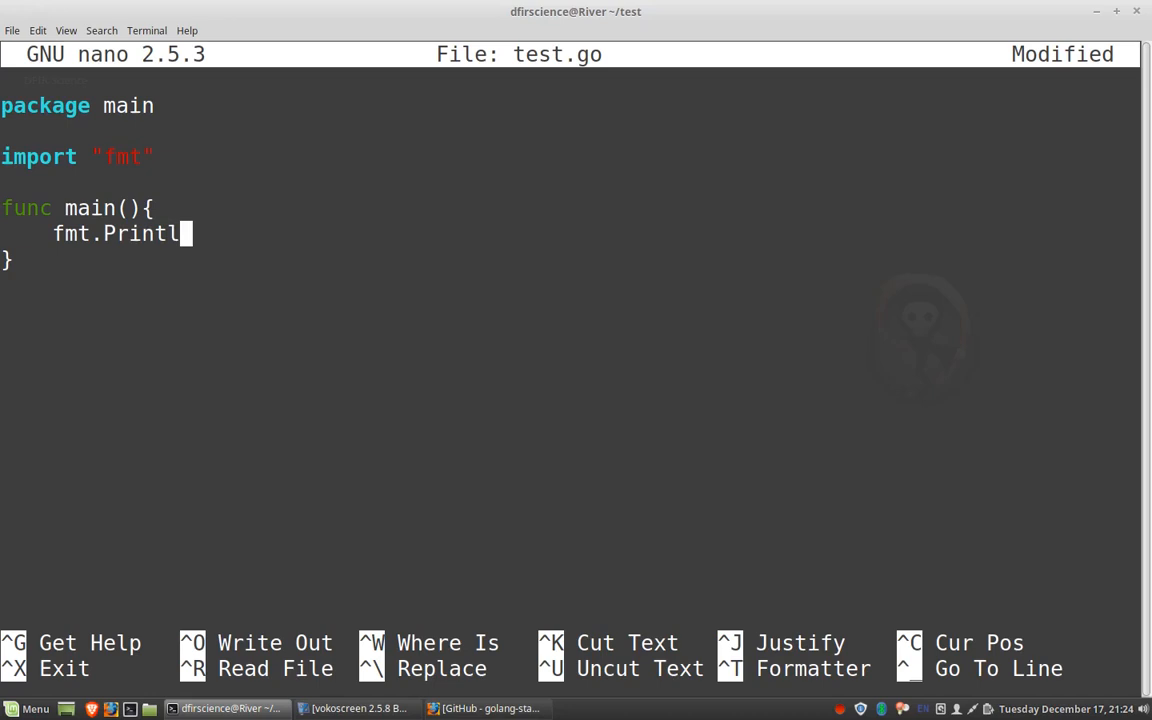
pyautogui.write('n')
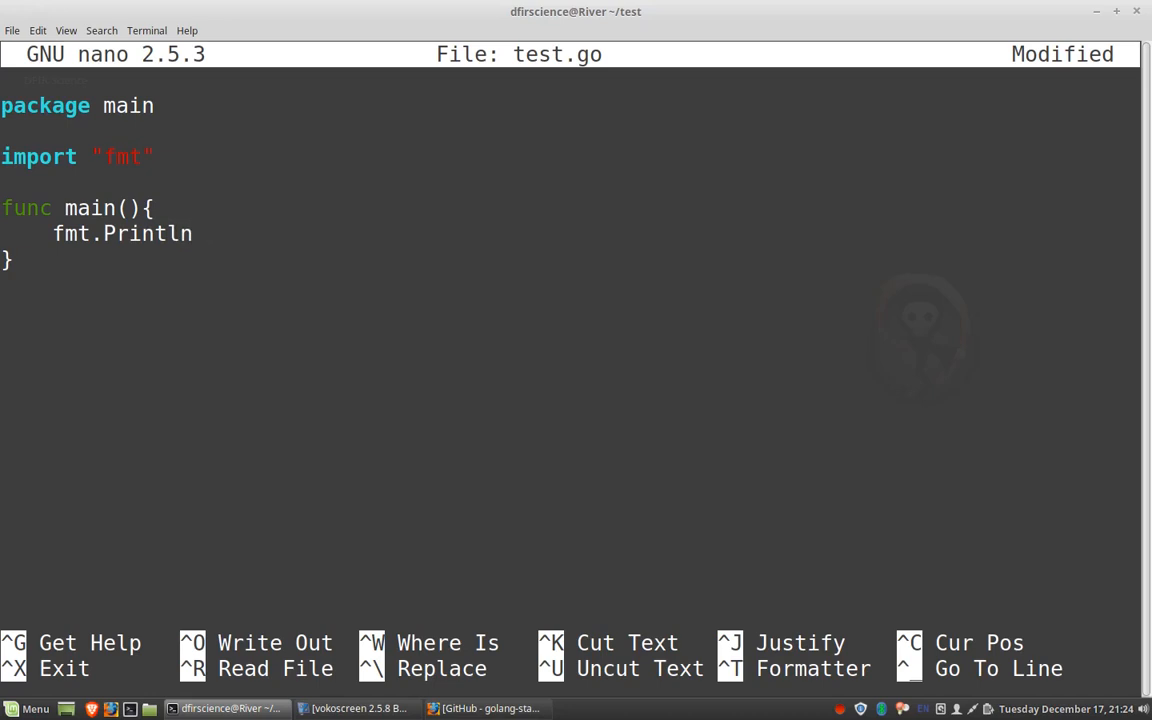
pyautogui.write('("Hello Wor')
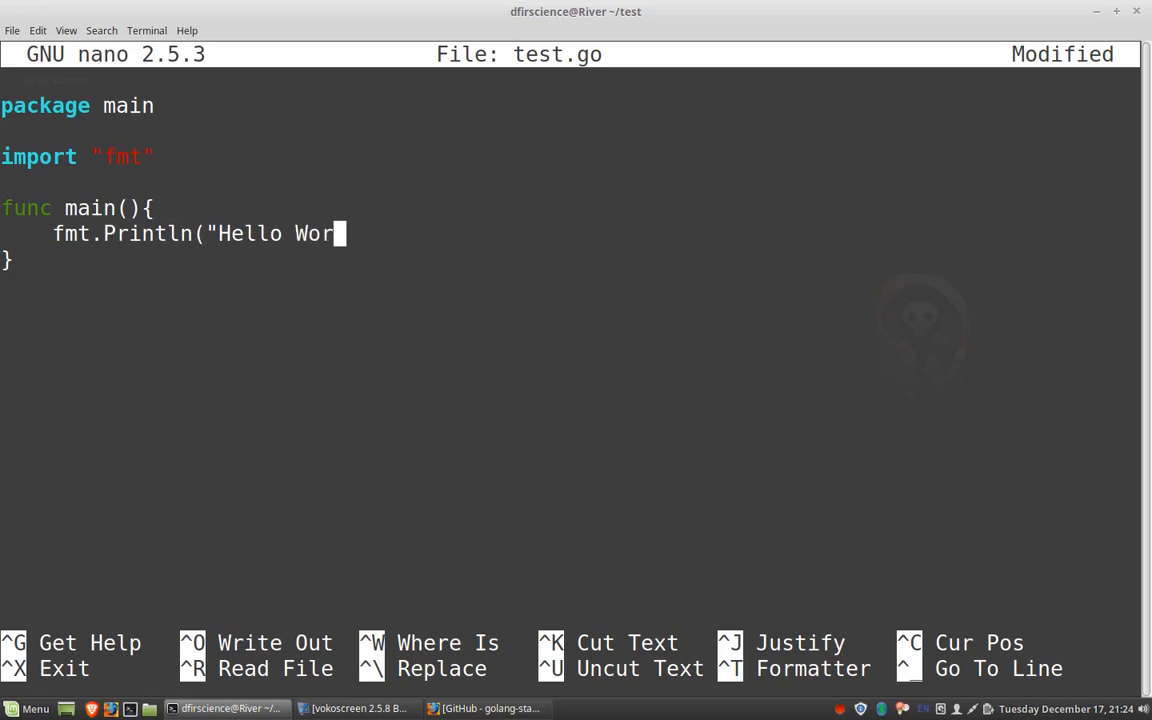
pyautogui.write('ld!")')
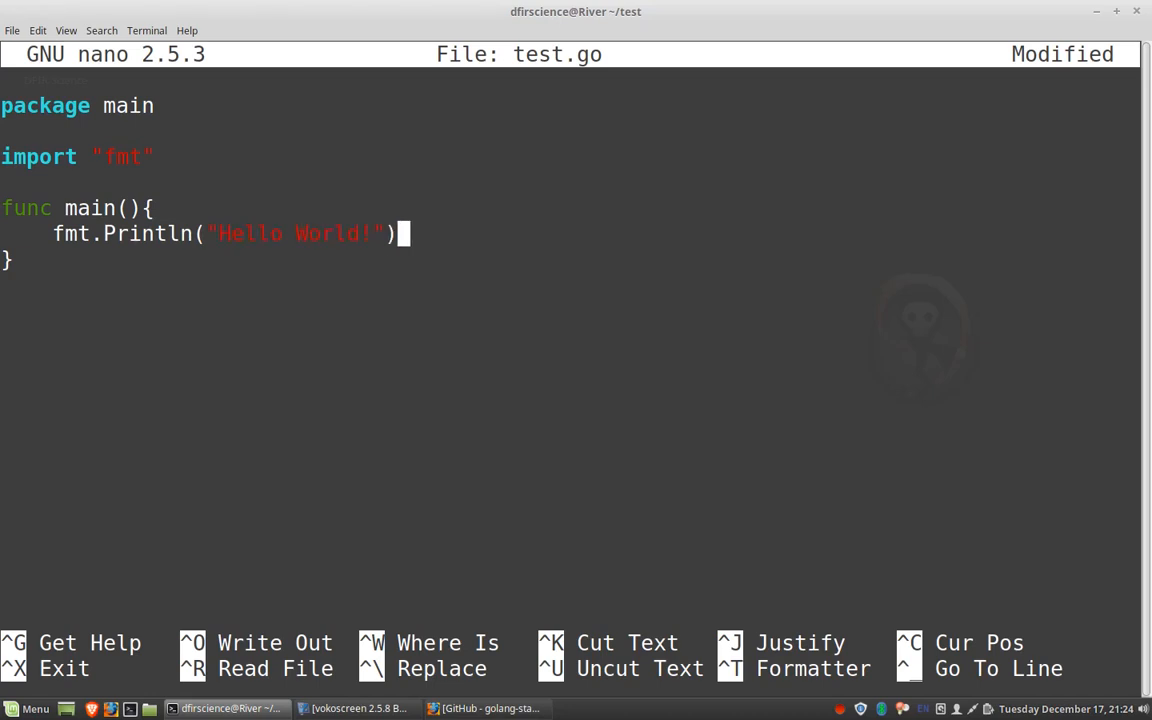
pyautogui.click(220, 233)
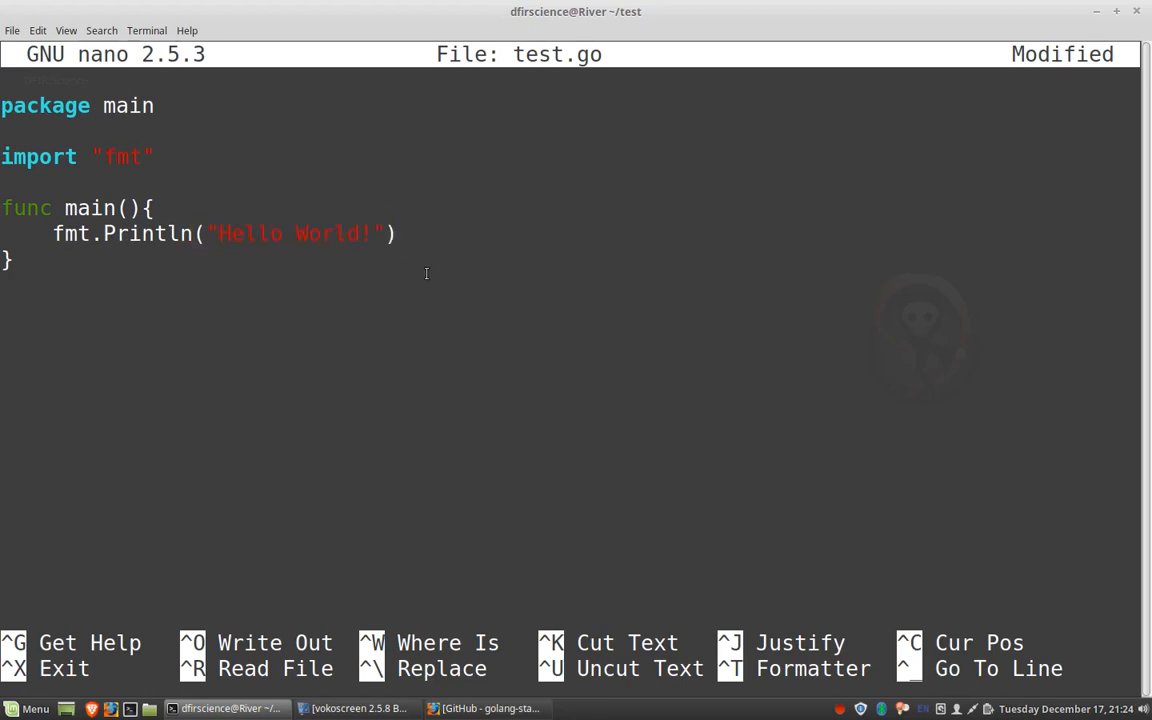
pyautogui.write('Digital')
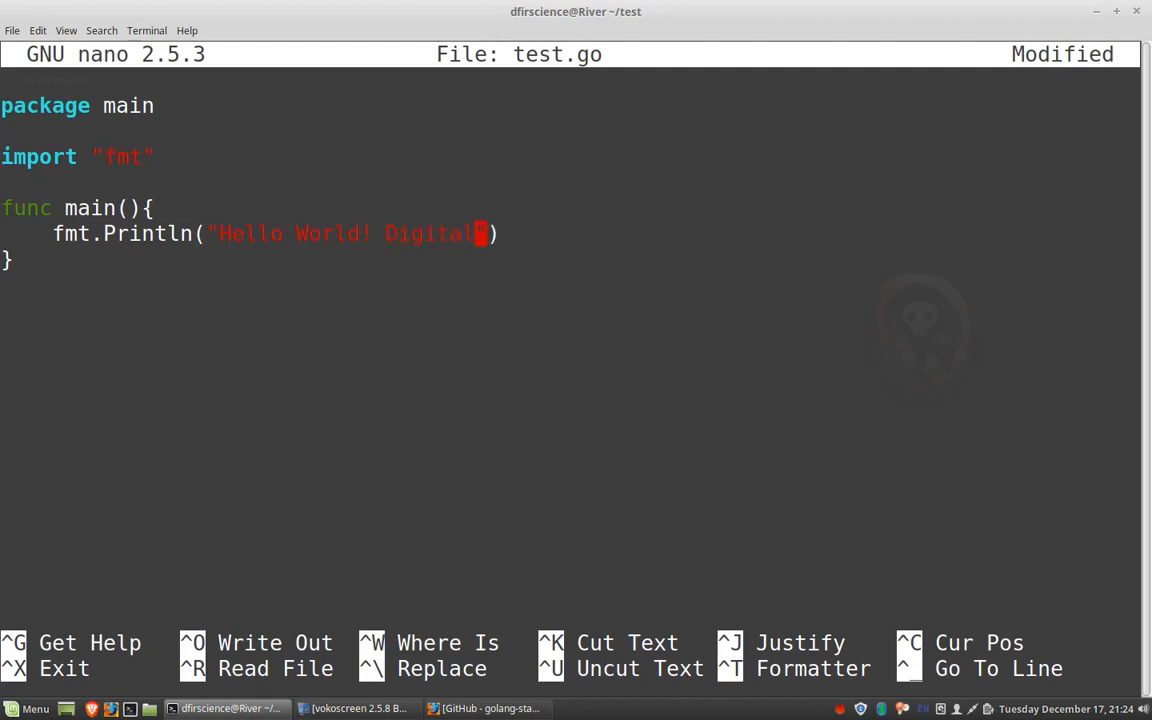
pyautogui.write('Forensics')
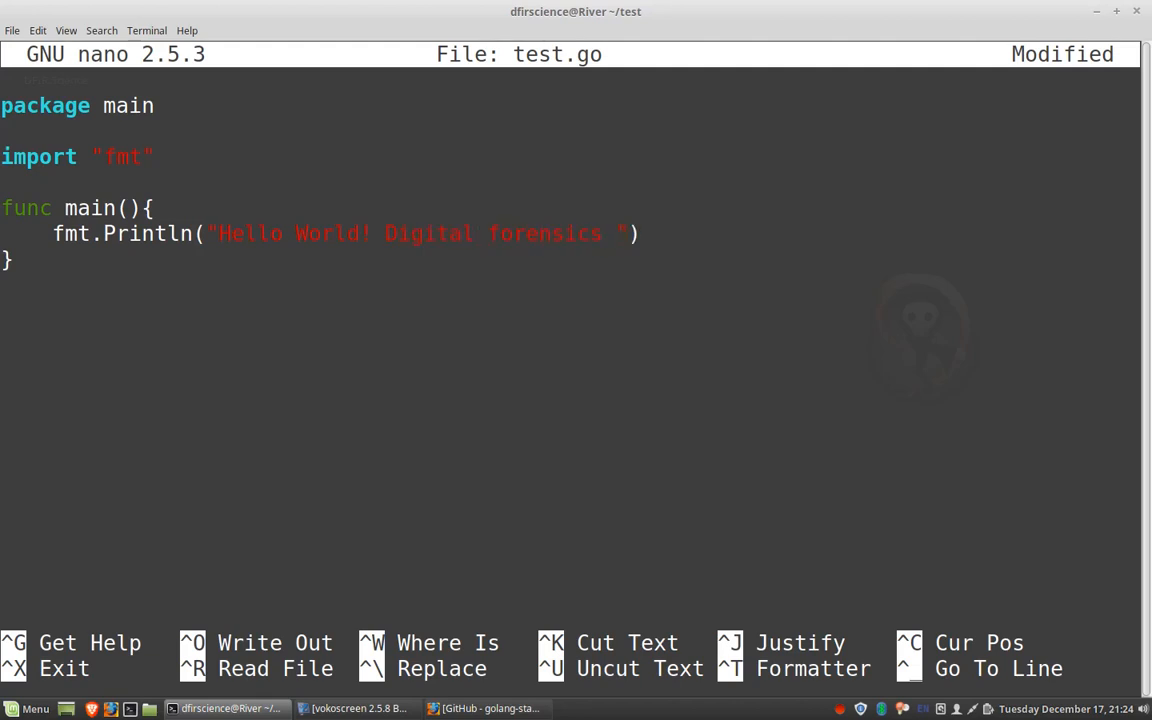
pyautogui.write('rocks!')
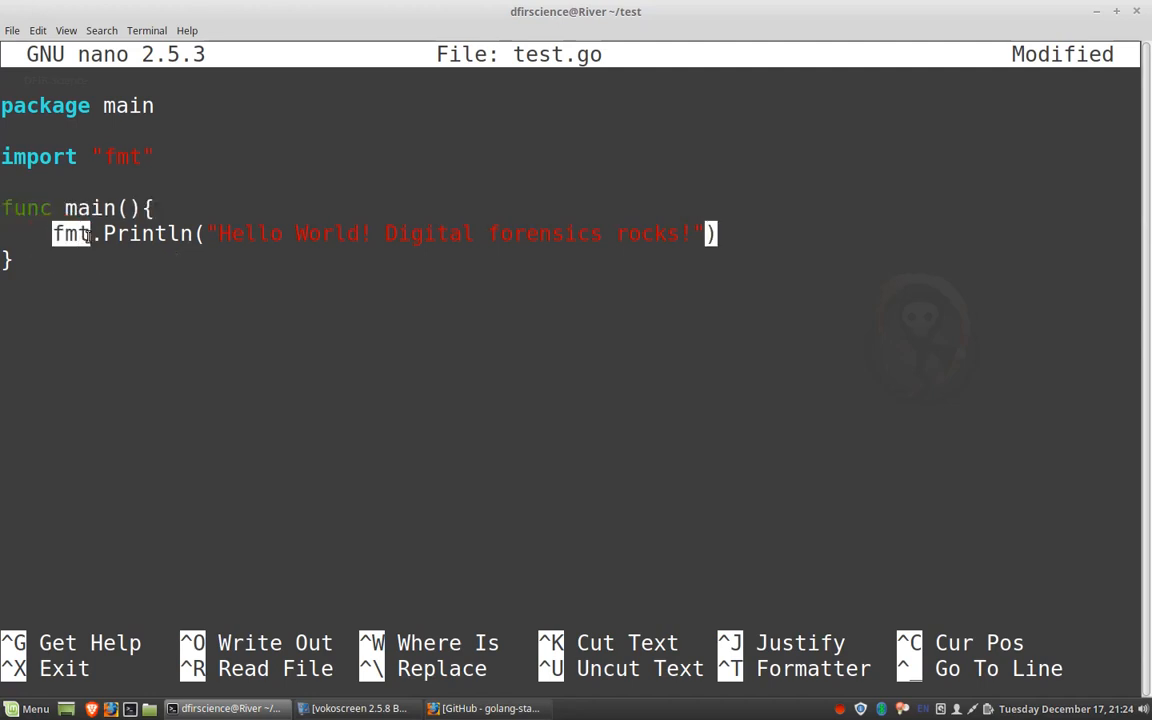
pyautogui.moveTo(132, 283)
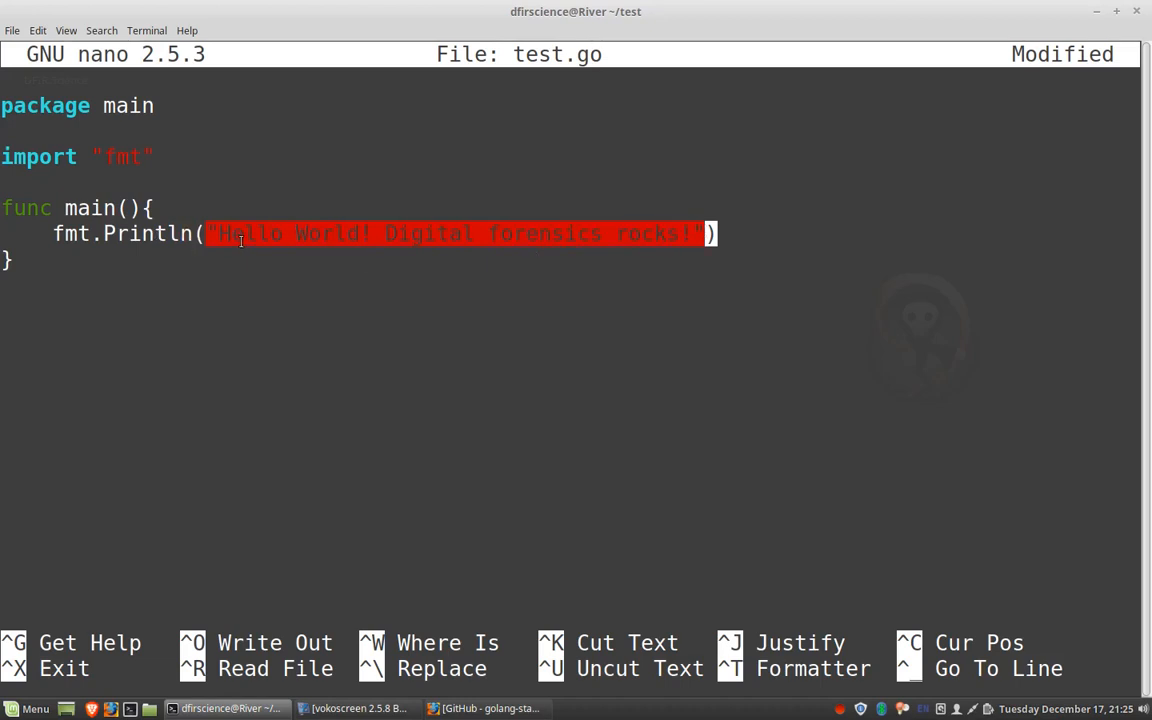
pyautogui.moveTo(674, 282)
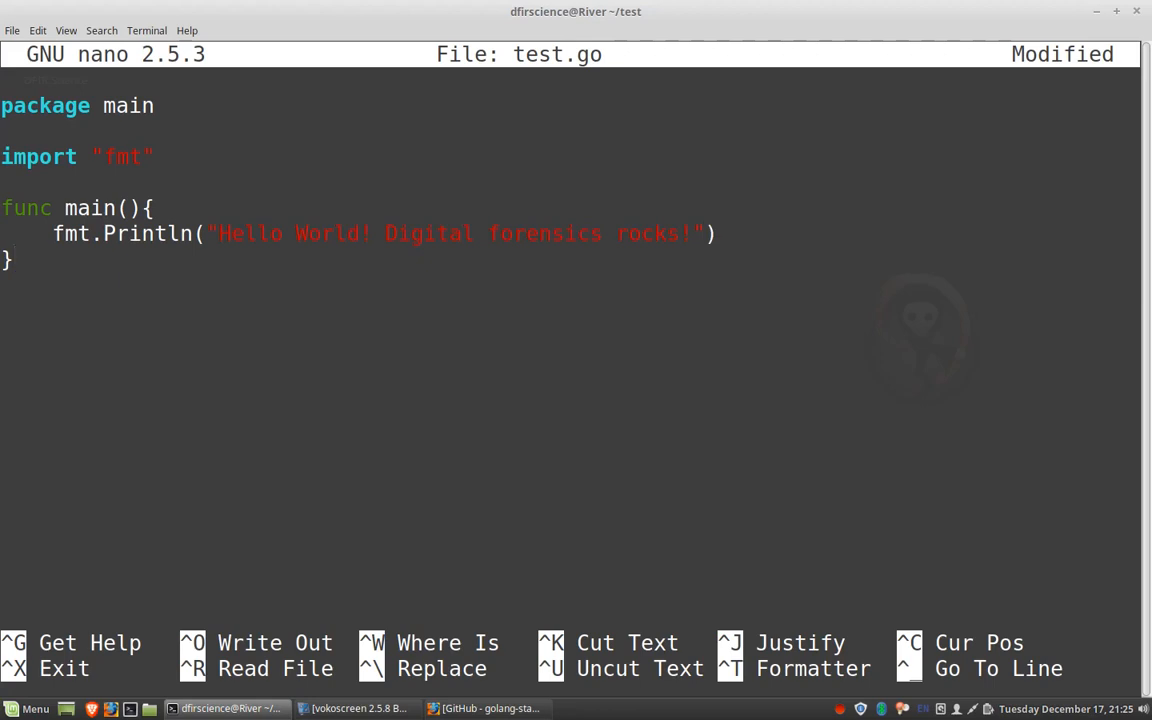
# Step: Save test.go with Ctrl+O and exit nano to the shell
pyautogui.press('ctrl+o')
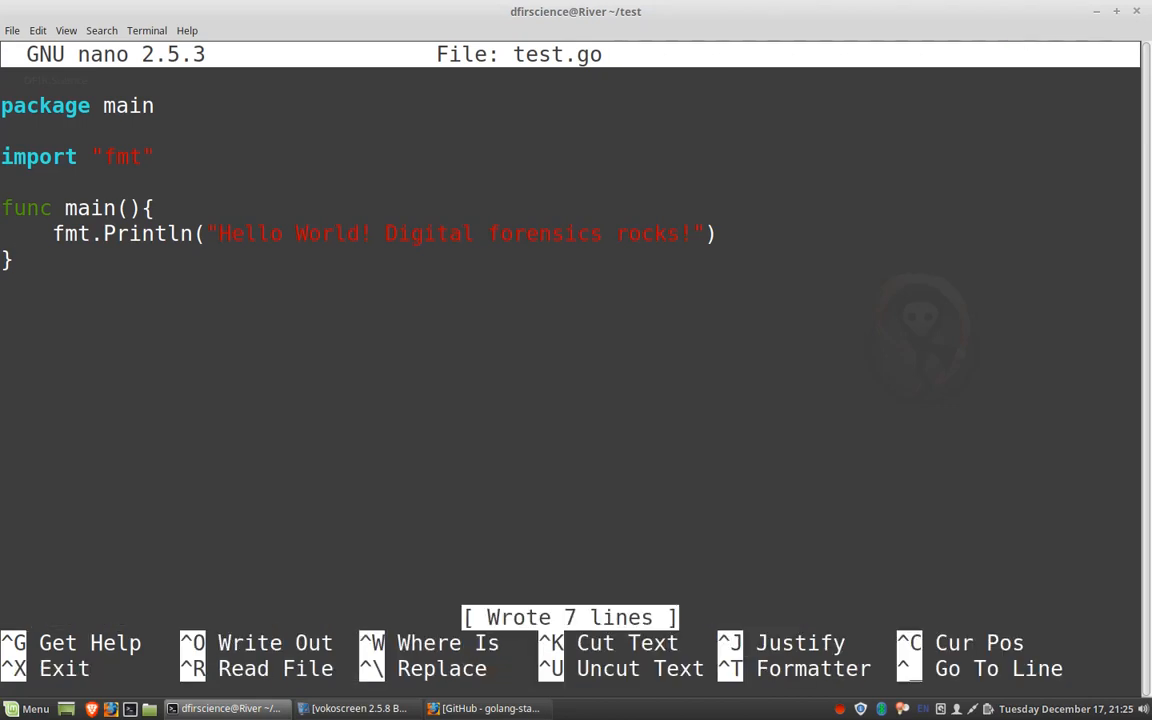
pyautogui.press('ctrl+x')
pyautogui.write('go b')
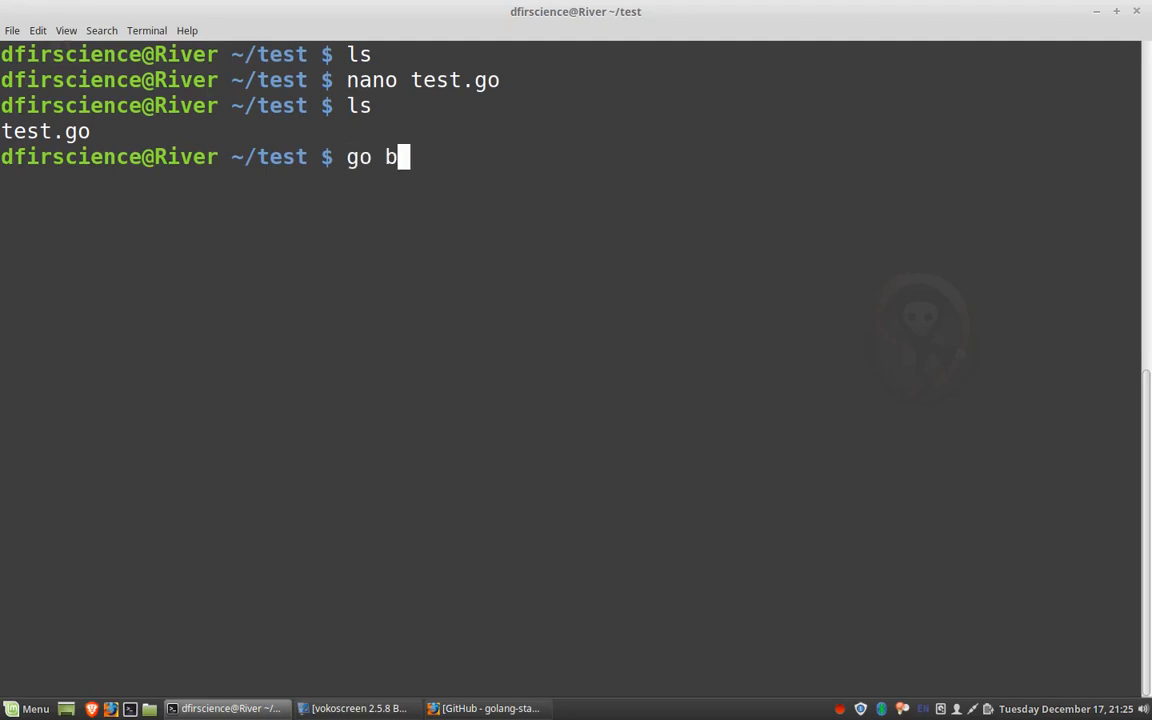
# Step: Compile test.go with go build and list the folder
pyautogui.write('uild test.go')
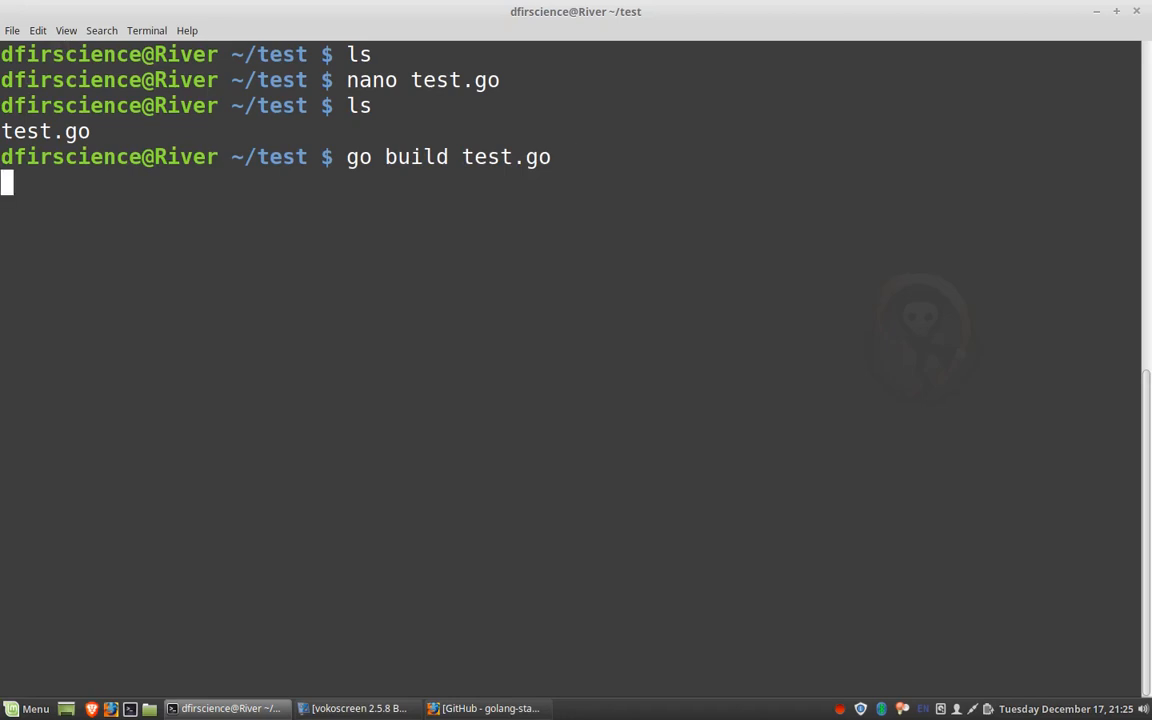
pyautogui.write('ls')
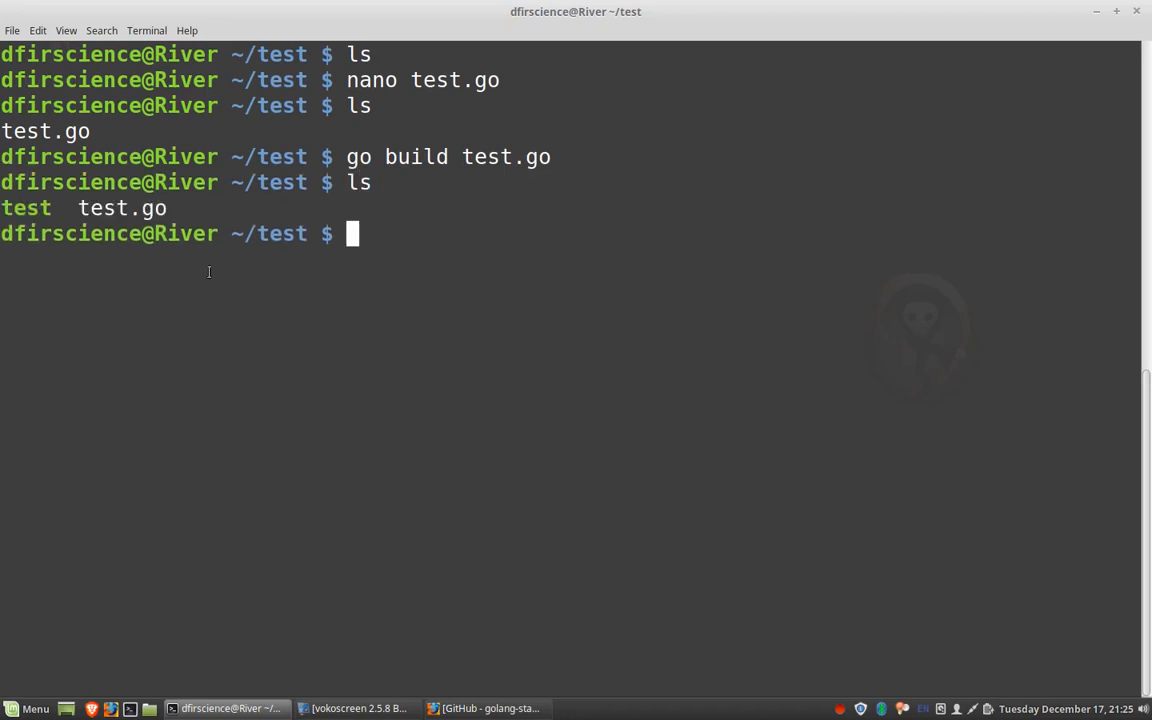
pyautogui.doubleClick(26, 208)
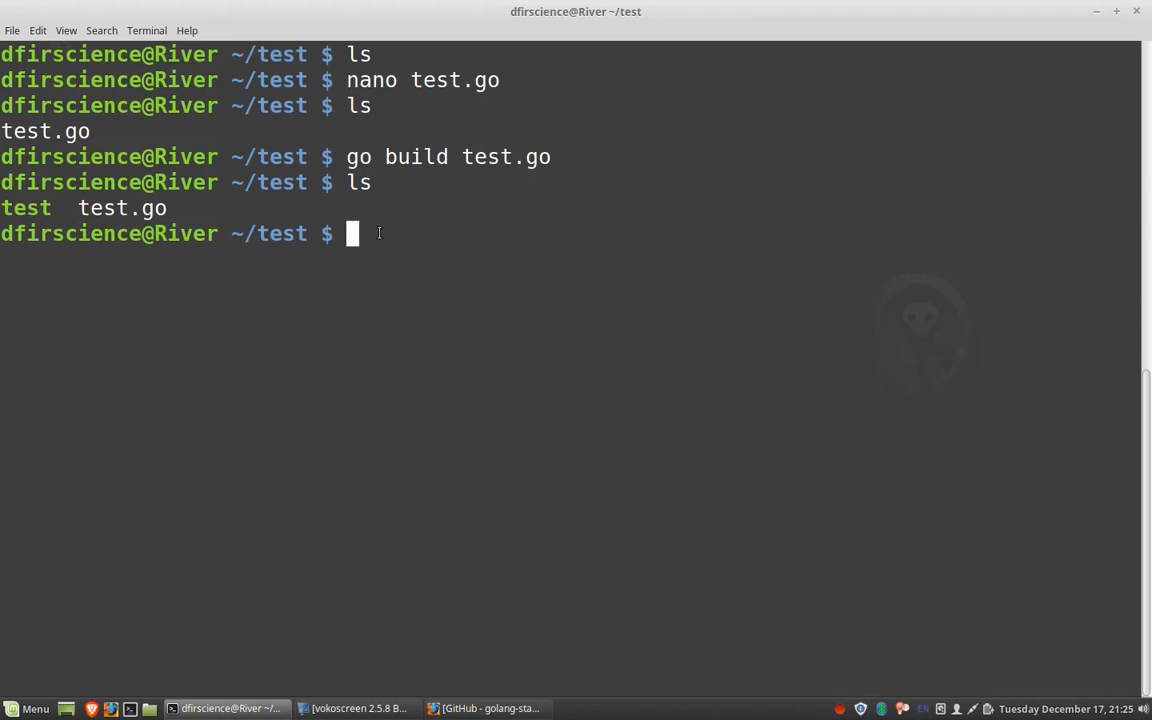
# Step: Check file sizes with ls -lha, showing a 2.0M test executable, then clear the screen
pyautogui.write('ls')
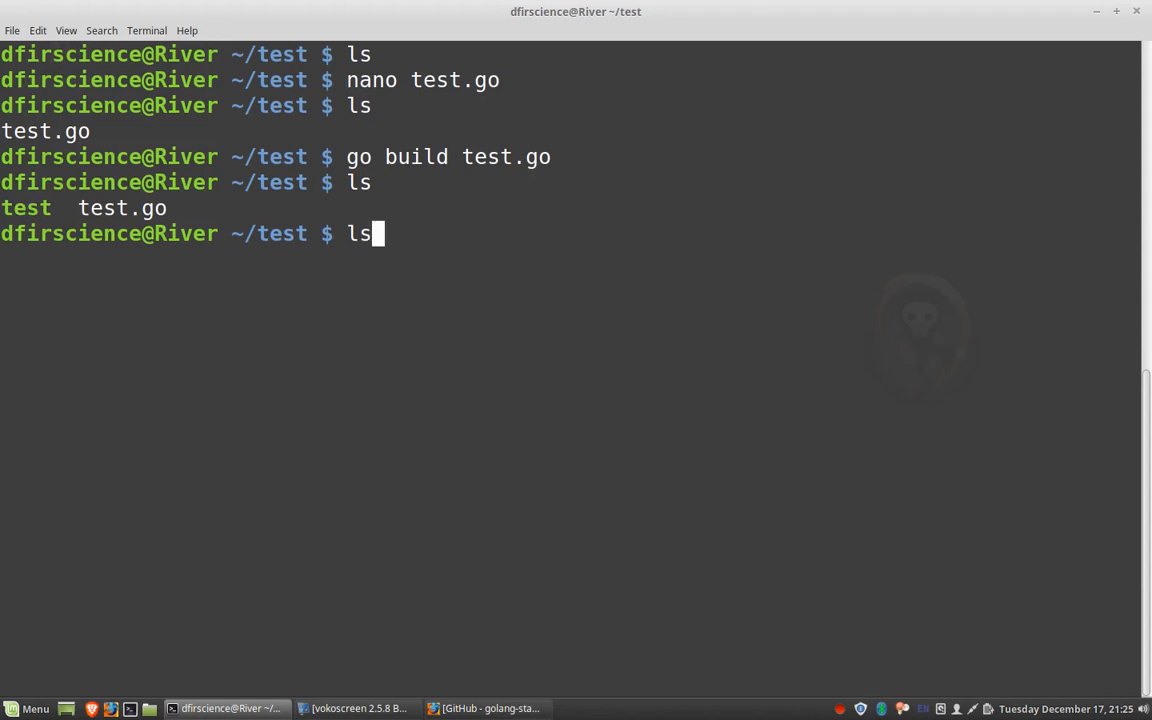
pyautogui.write('-lha')
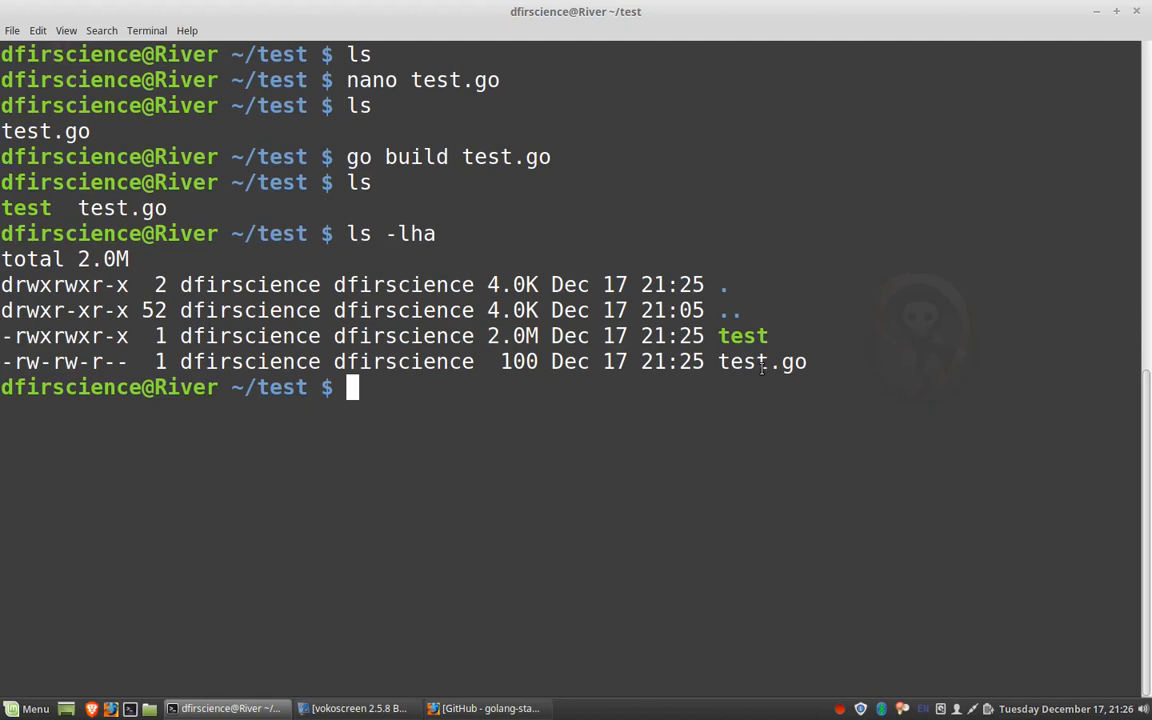
pyautogui.write('clear')
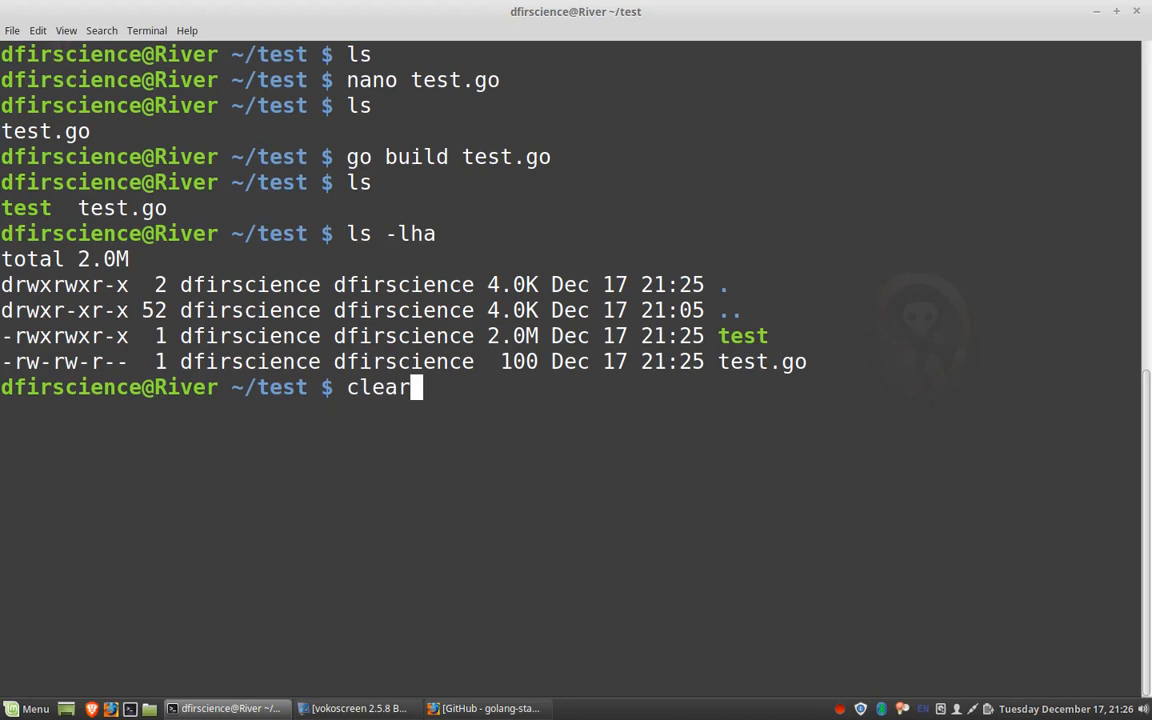
pyautogui.press('Return')
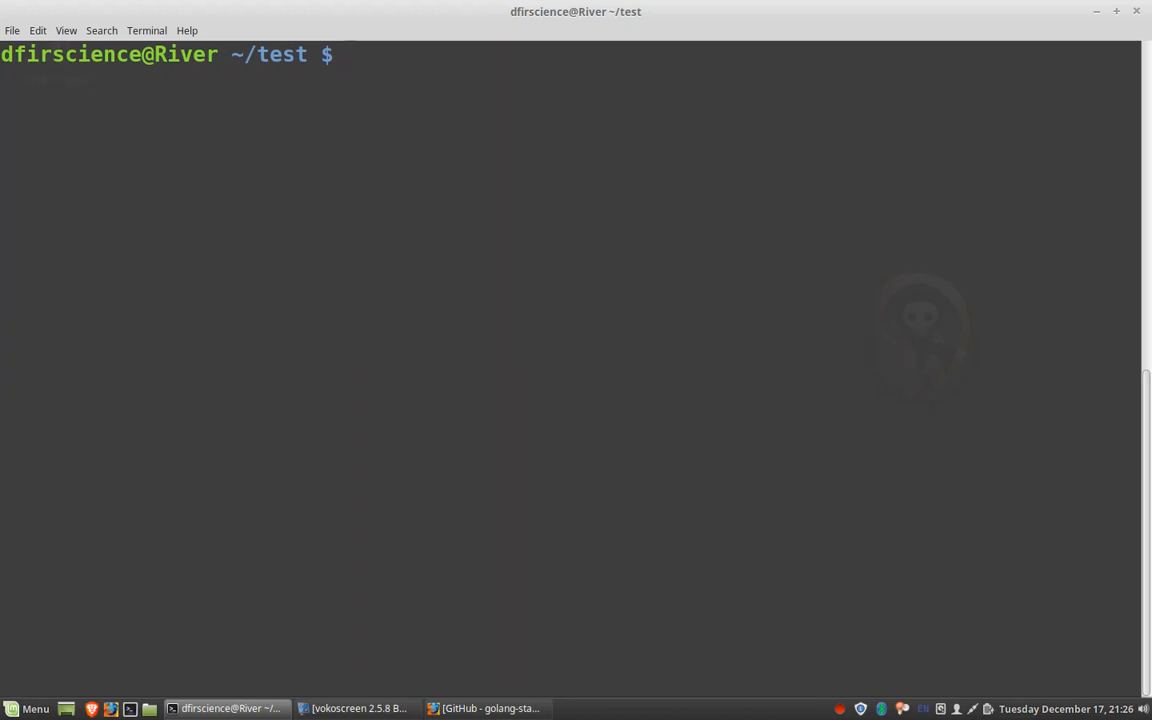
# Step: Run ./test, printing 'Hello World! Digital forensics rocks!'
pyautogui.write('./test')
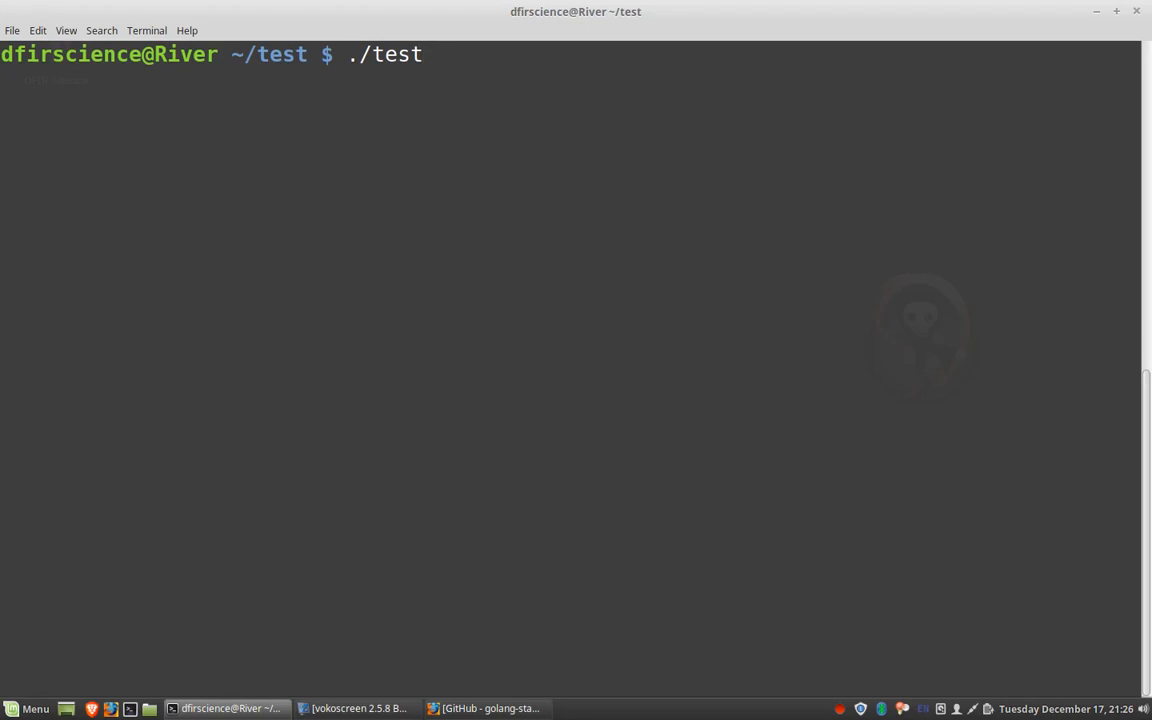
pyautogui.write('.ex')
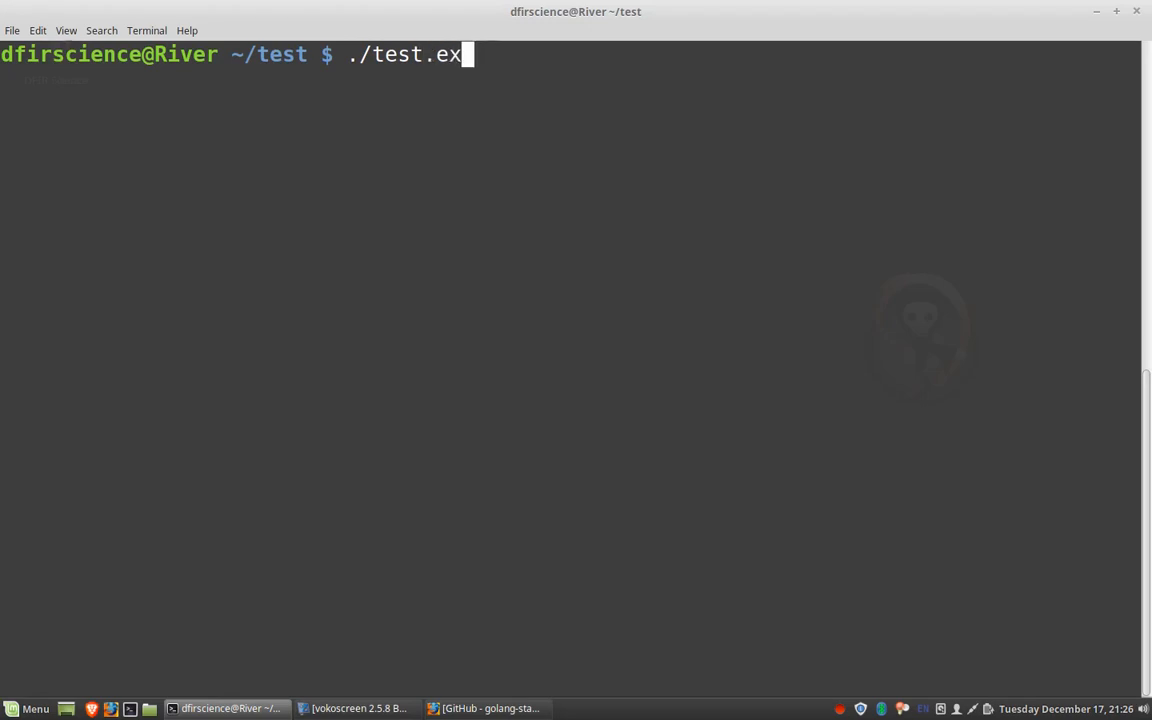
pyautogui.press('BackSpace')
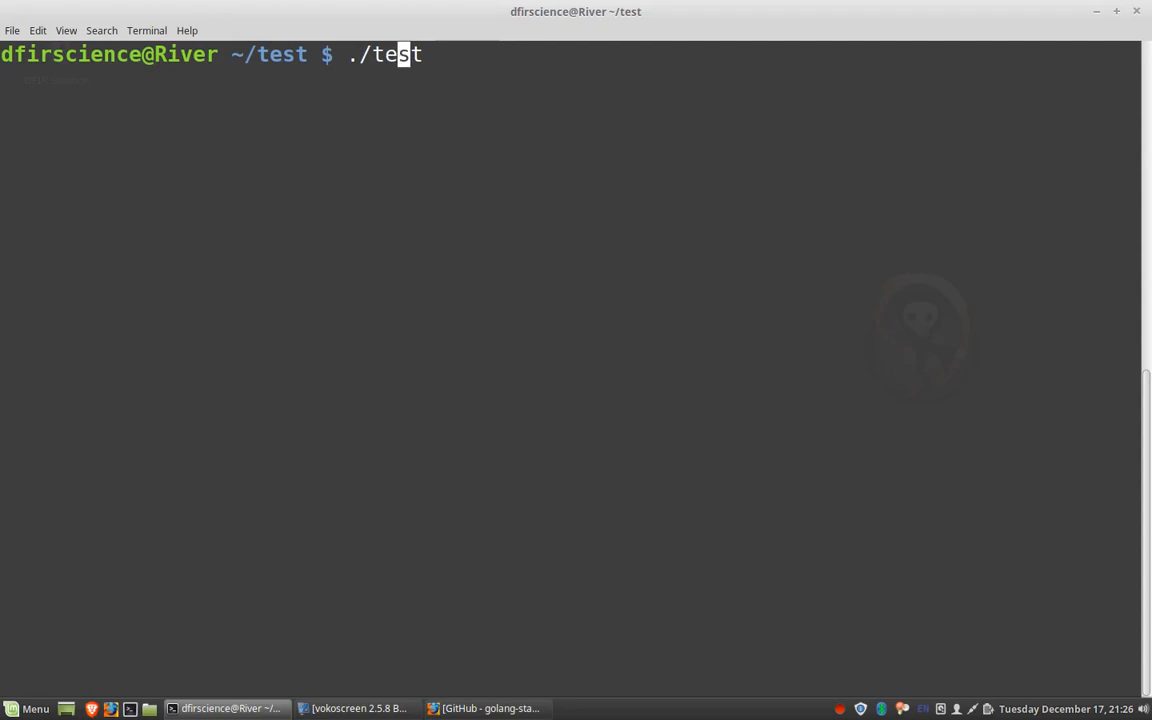
pyautogui.press('Return')
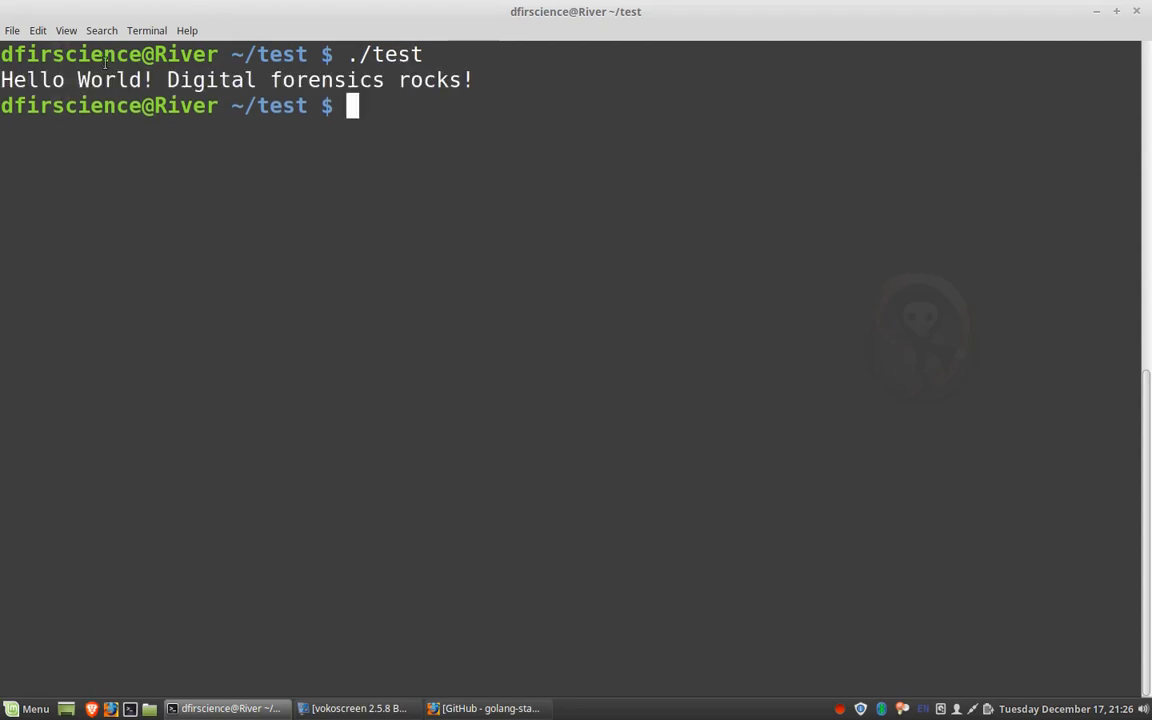
pyautogui.moveTo(490, 80)
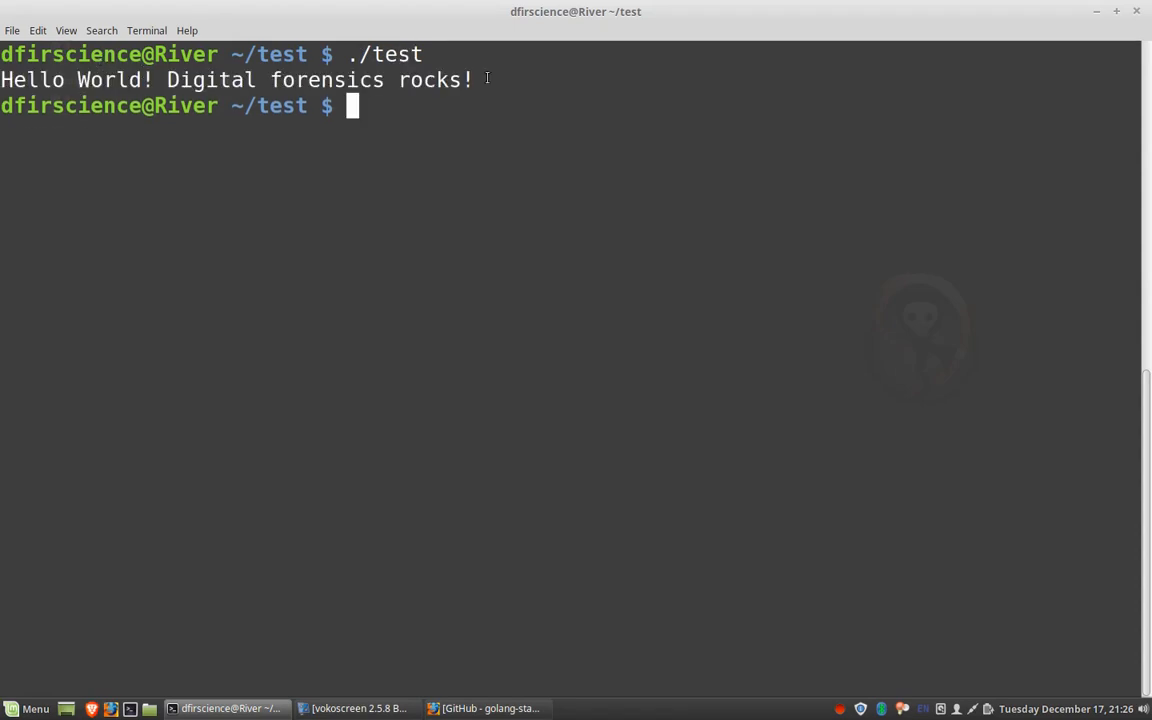
pyautogui.moveTo(632, 134)
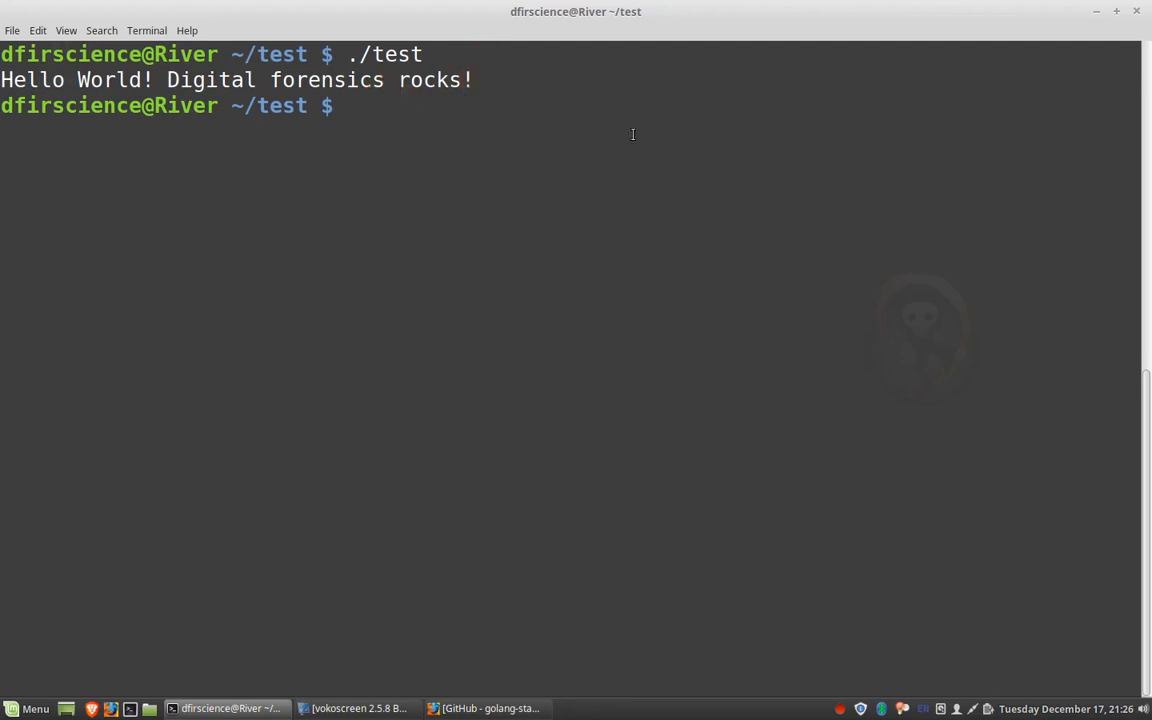